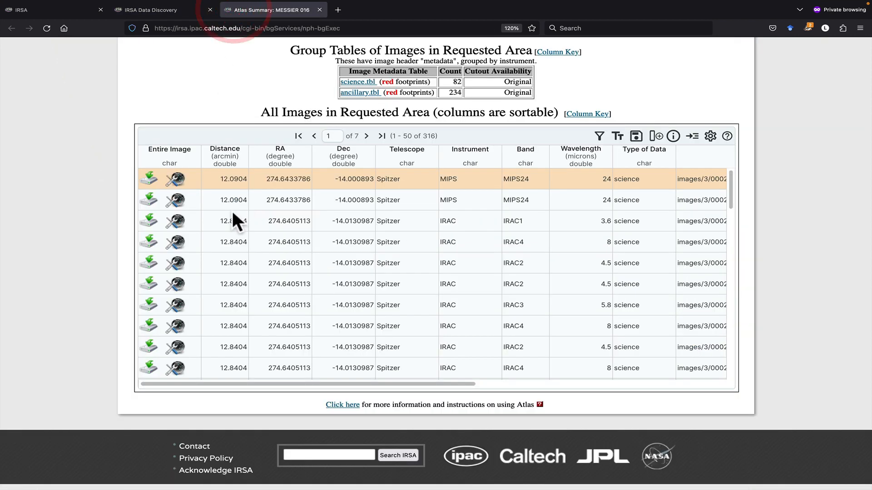
mouse_move(176, 200)
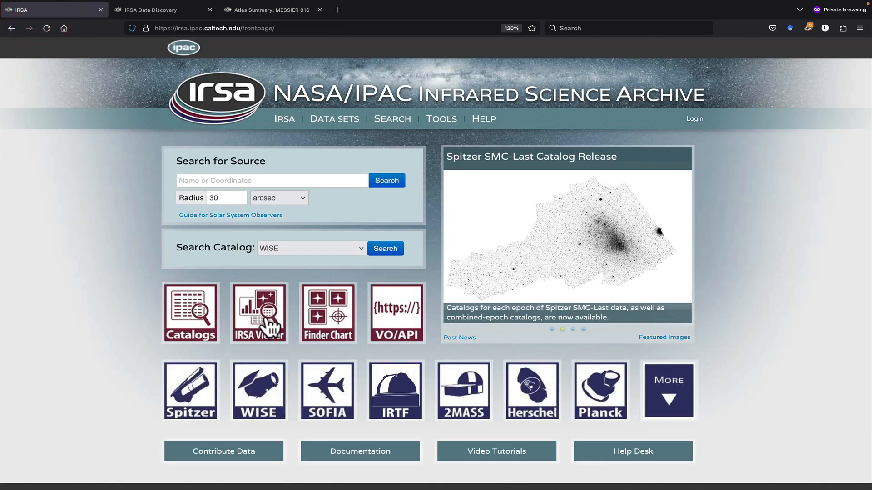
Launch IRSA Viewer from its icon on the IRSA front page.
click(259, 312)
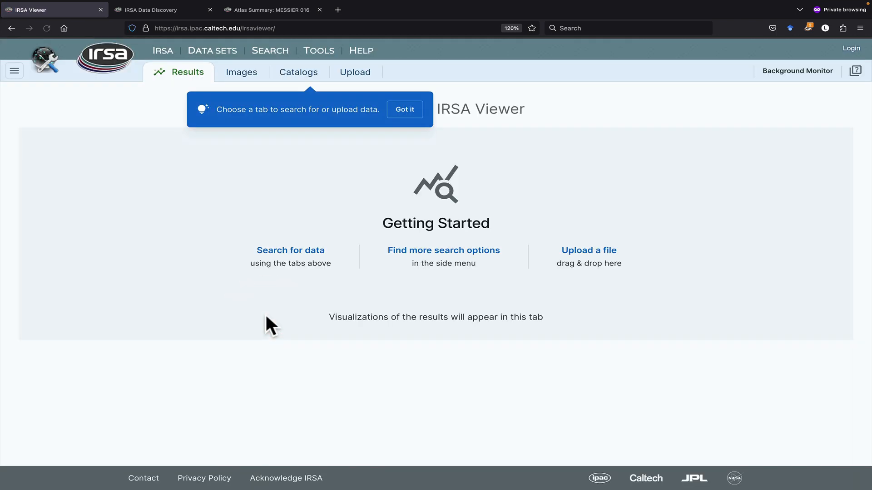
mouse_move(299, 293)
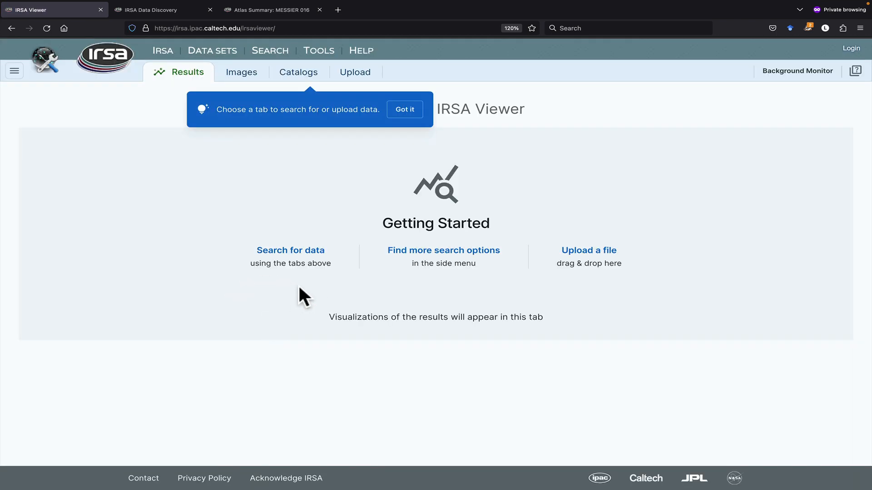
mouse_move(201, 151)
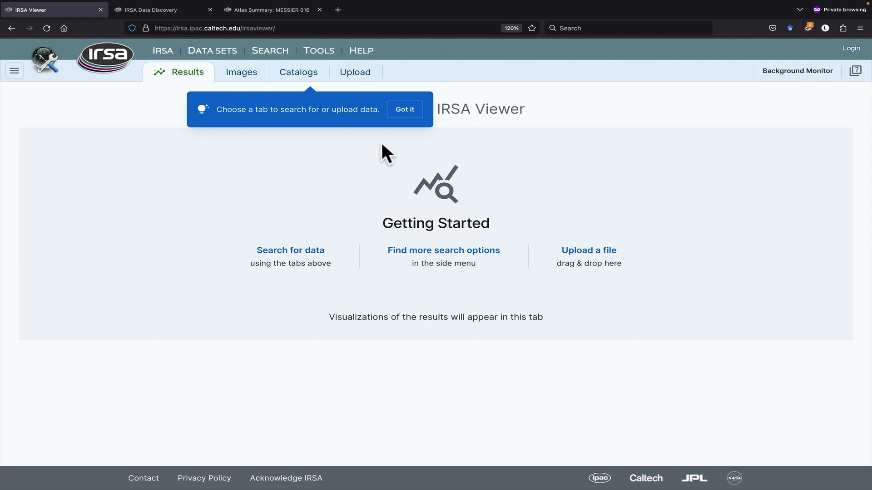
mouse_move(175, 77)
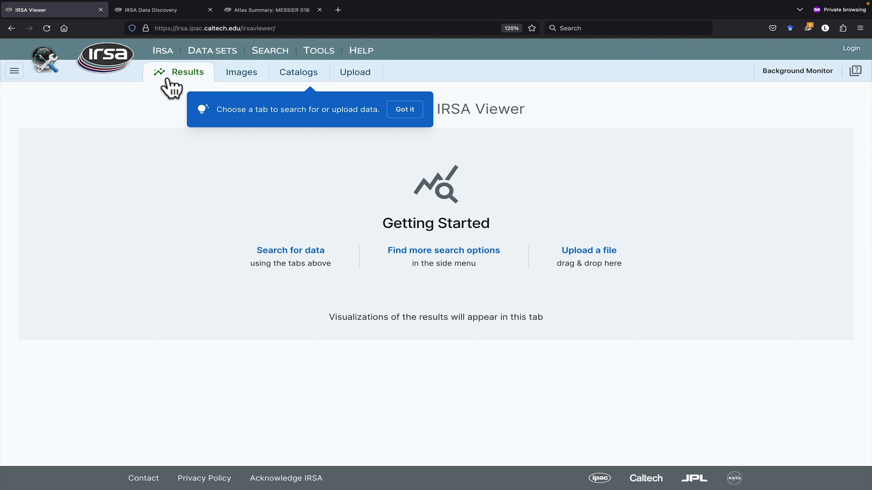
mouse_move(644, 258)
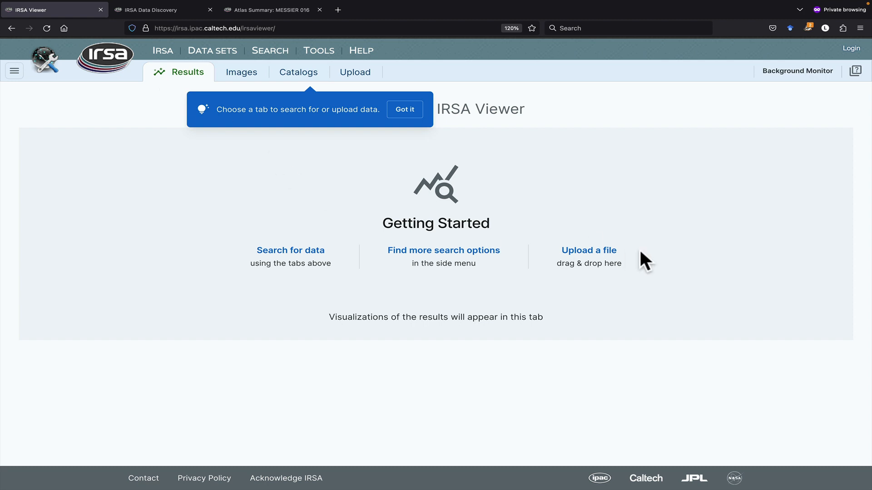
mouse_move(139, 265)
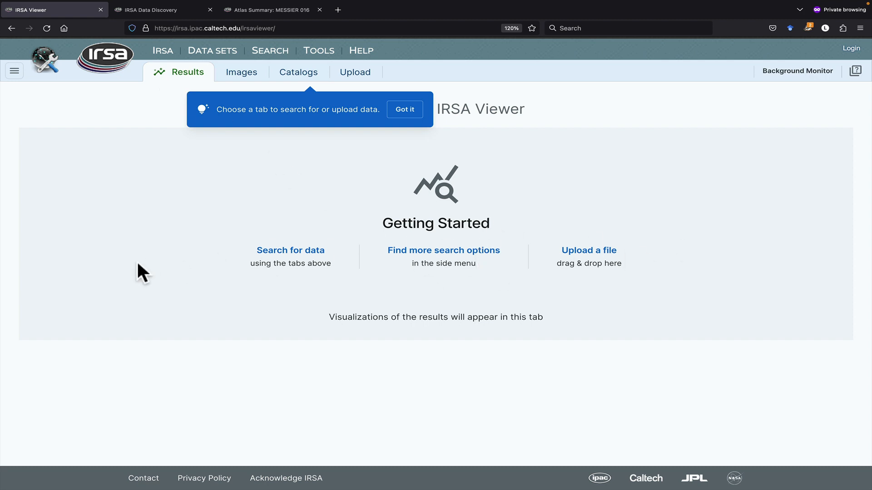
Try the three-colour and HiPS image types, then return to View FITS Images.
click(242, 72)
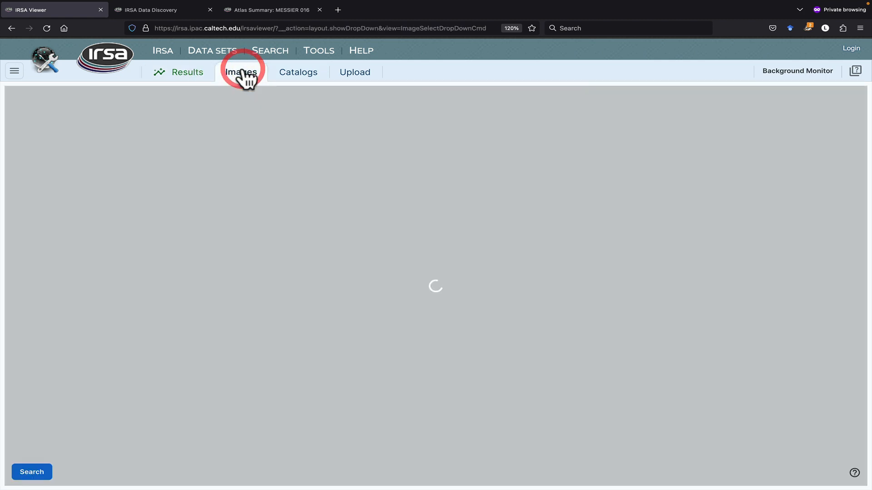
click(241, 71)
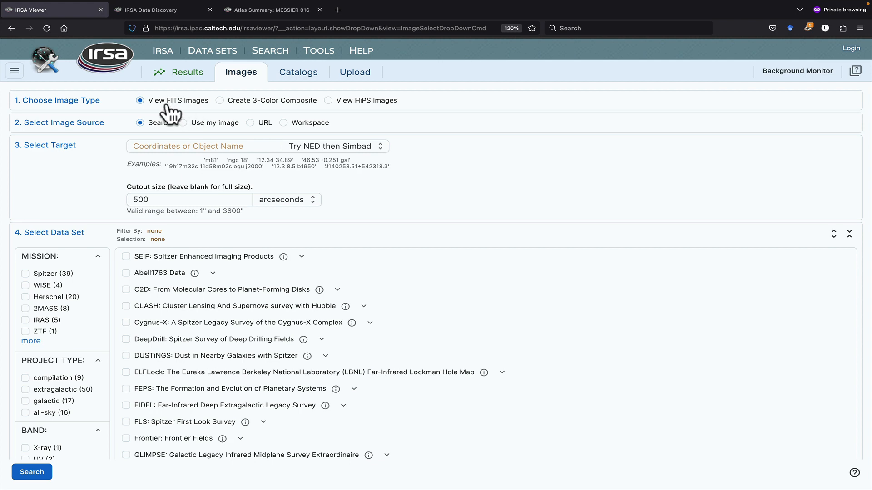
click(219, 100)
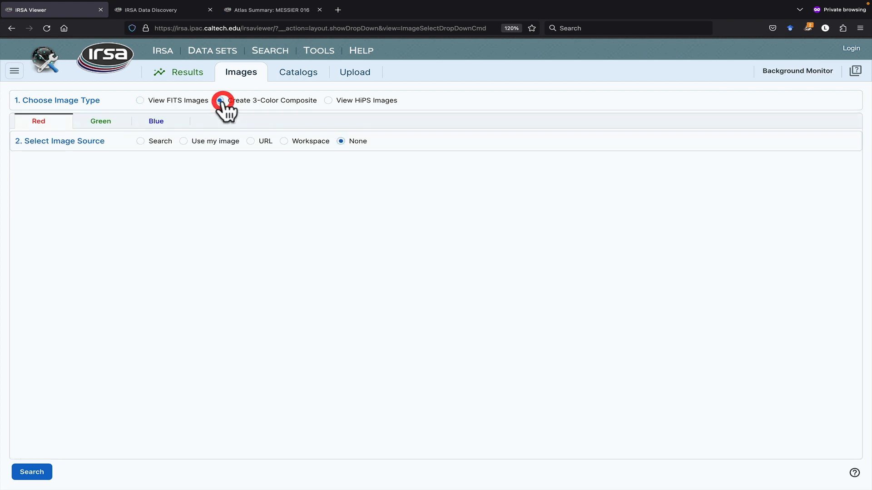
click(327, 101)
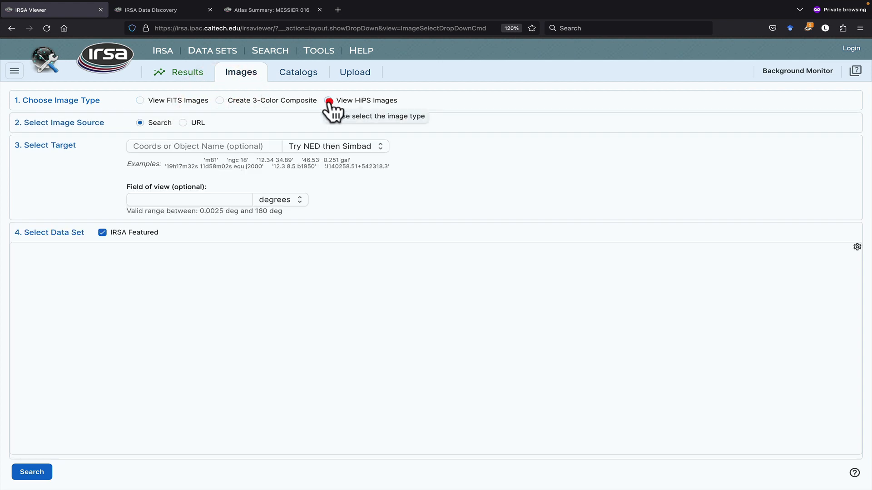
click(330, 100)
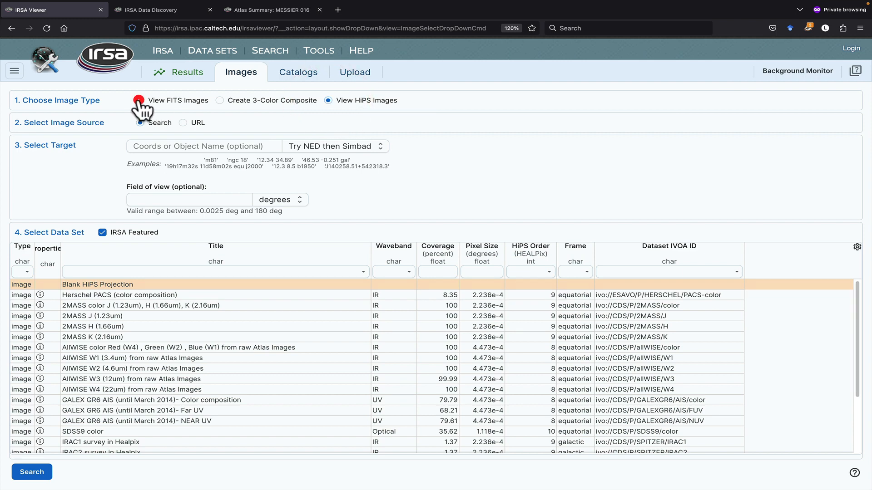
click(137, 100)
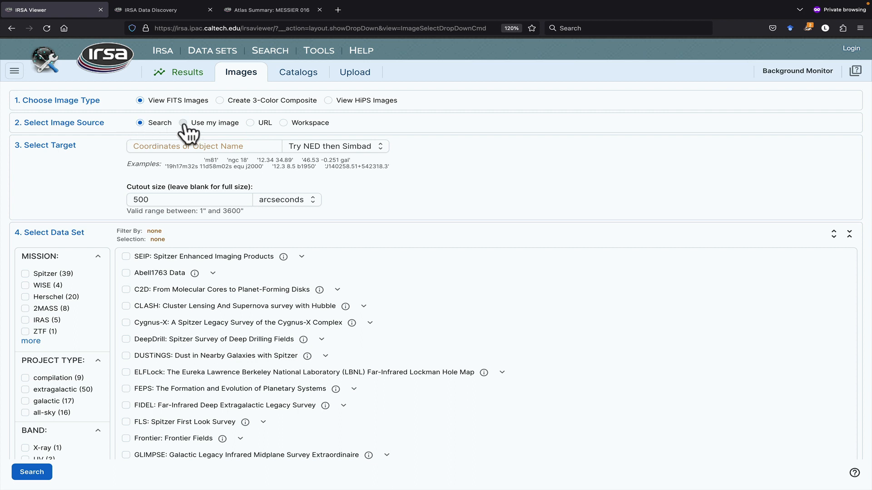
Try the file, URL and workspace image sources, then return to archive search.
click(183, 123)
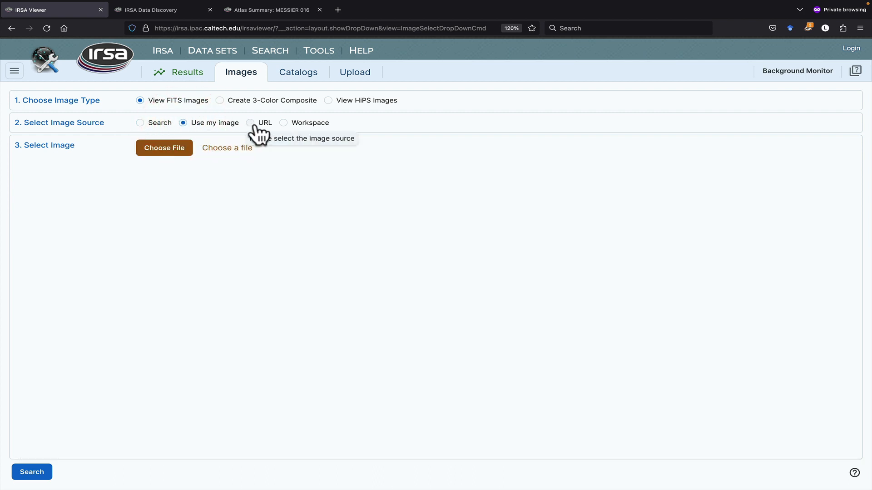
click(284, 122)
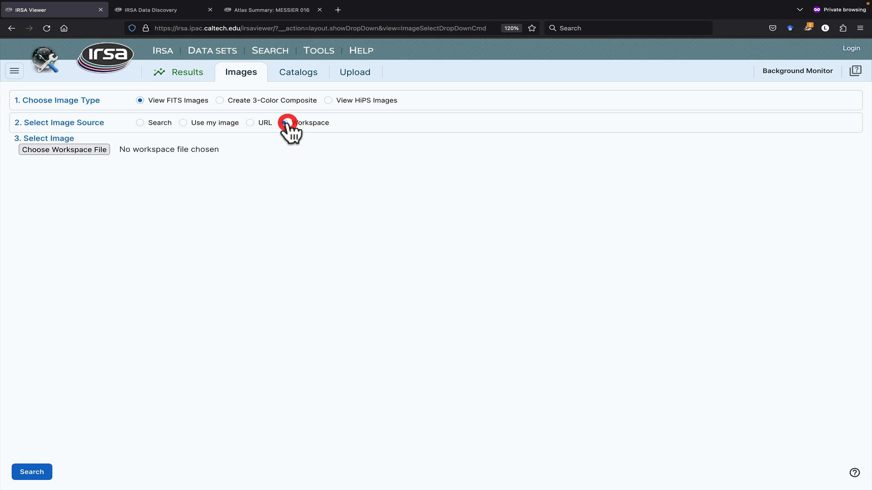
click(285, 123)
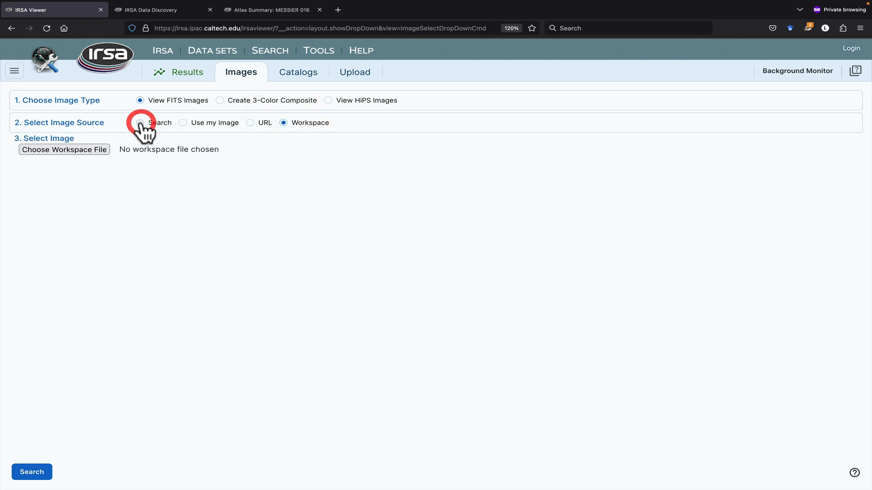
click(140, 123)
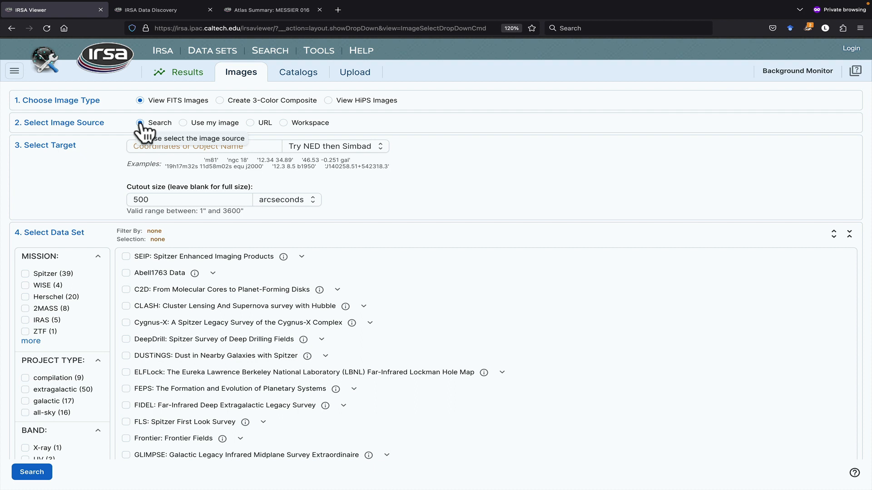
Enter target M16 and set the cutout size to 0.5 degrees.
click(176, 146)
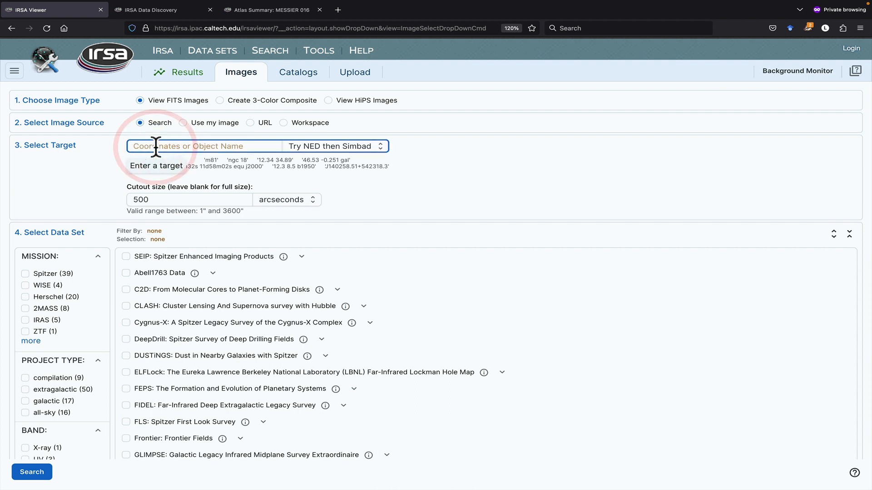
text(M16)
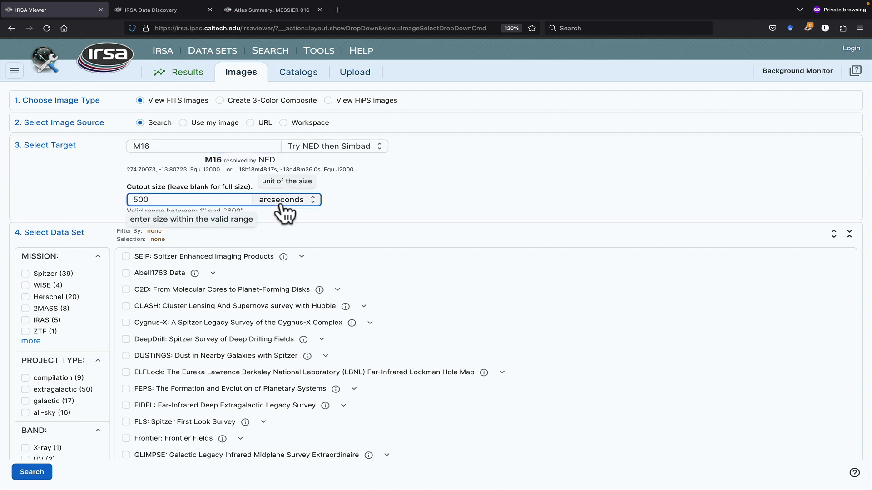
click(286, 200)
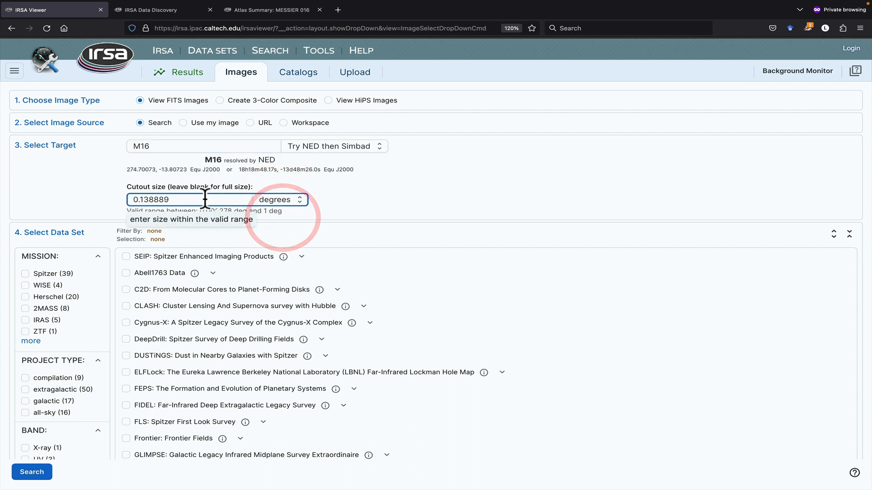
text(0.5)
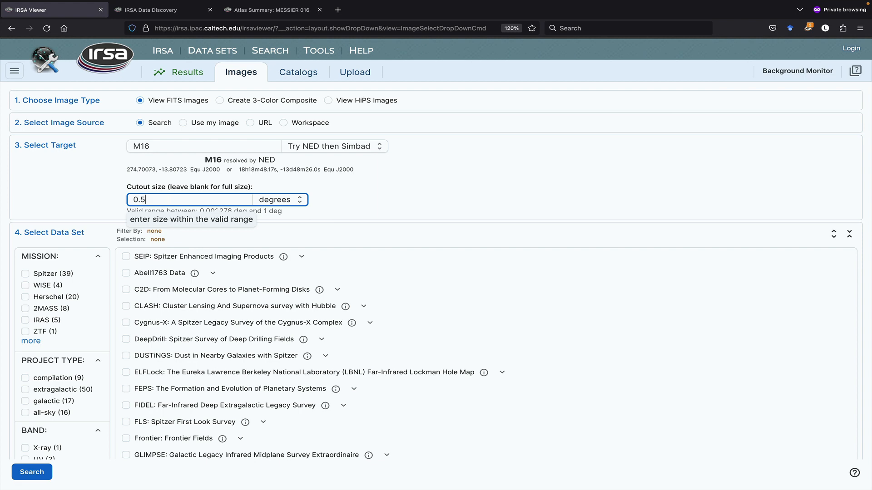
Scroll the image search form down to the Select Data Set step.
scroll(down, 3)
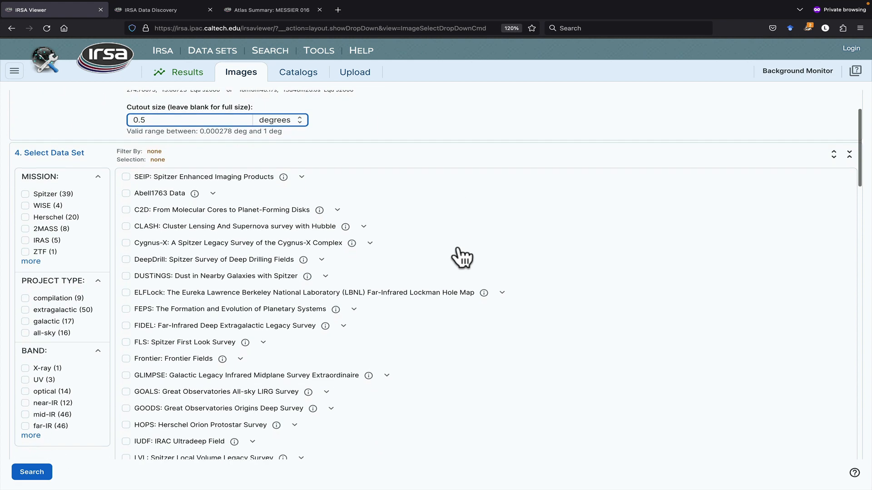
scroll(down, 3)
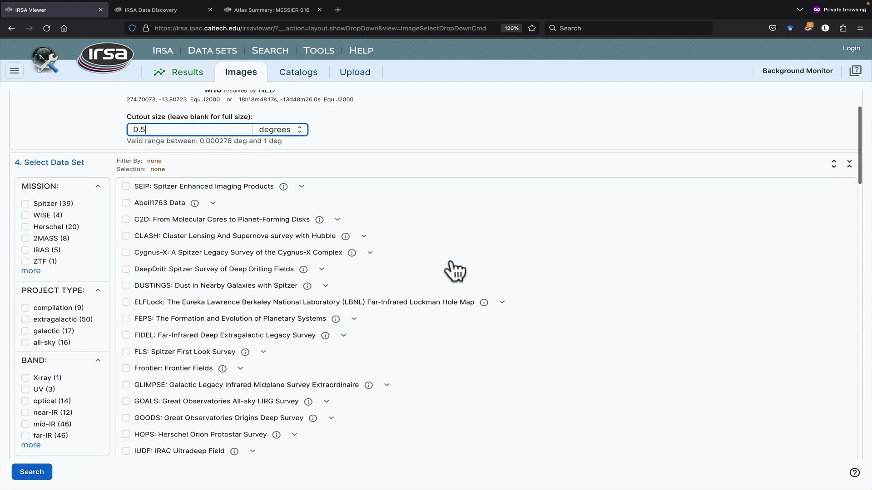
mouse_move(67, 317)
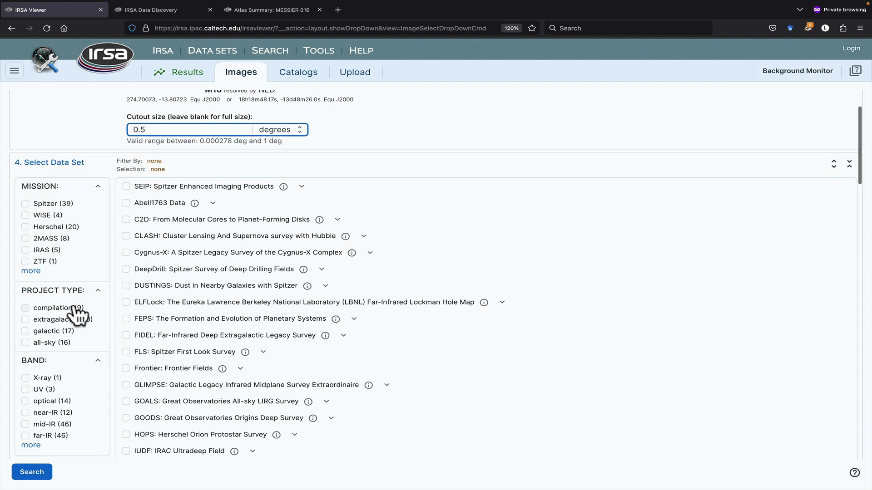
scroll(down, 3)
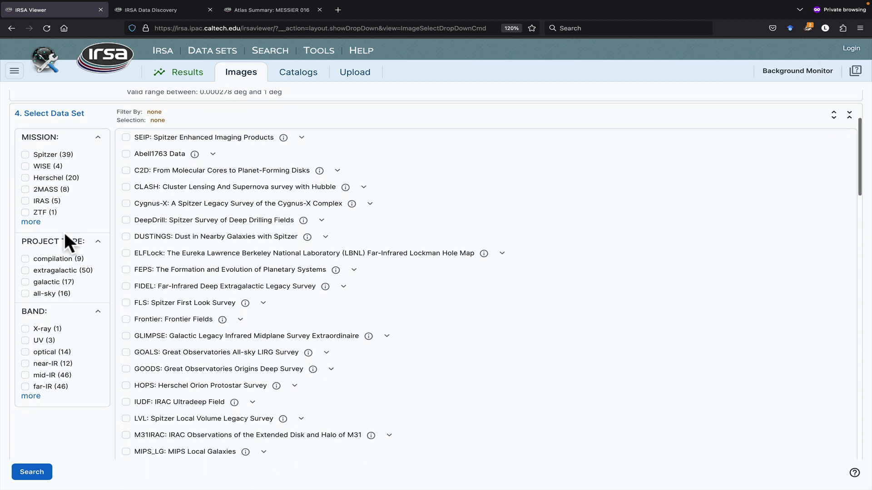
mouse_move(55, 287)
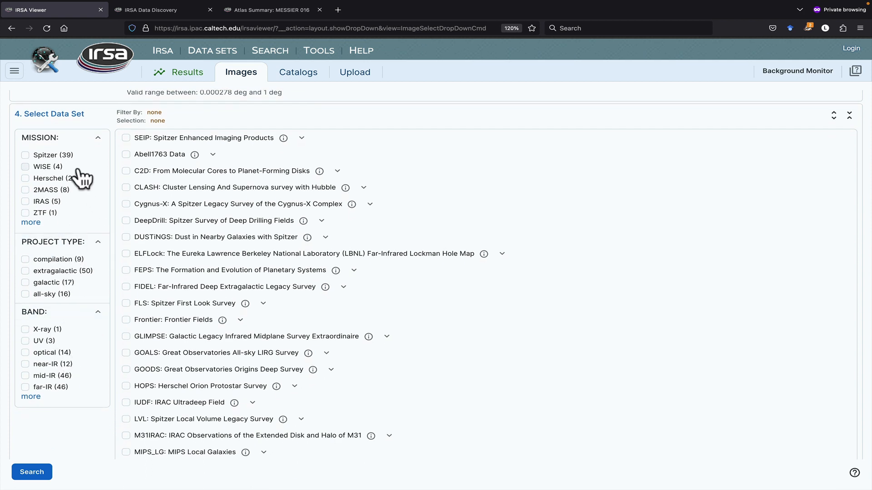
mouse_move(49, 178)
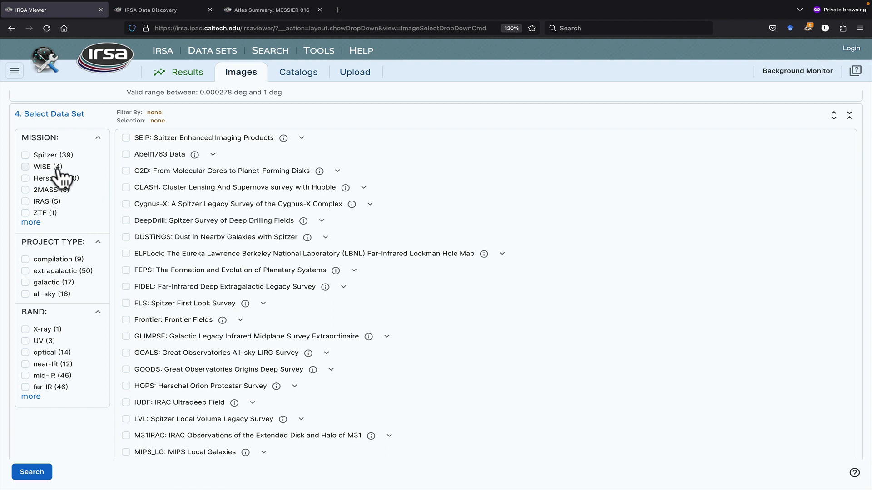
Select WISE AllWISE Atlas and Spitzer galactic GLIMPSE image data sets.
click(25, 166)
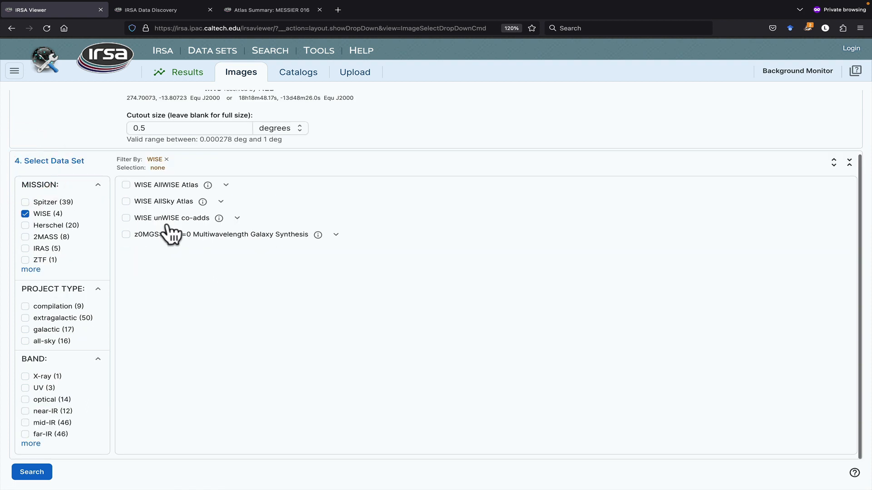
mouse_move(128, 191)
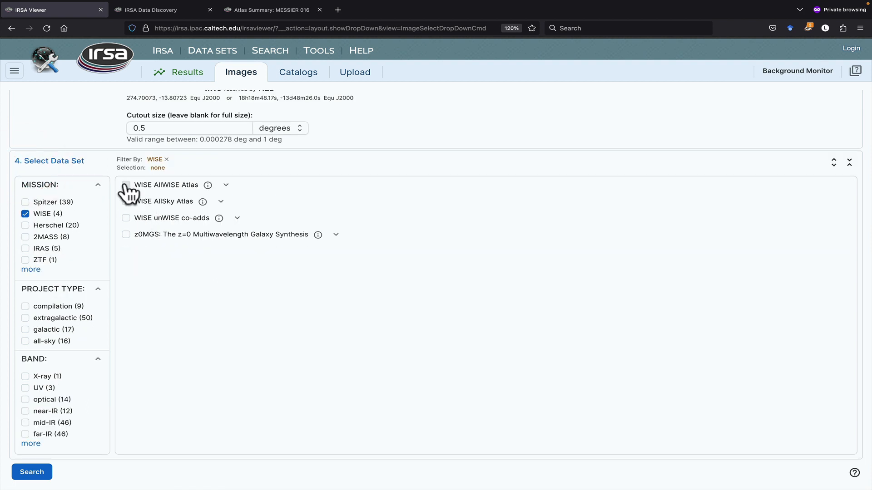
click(125, 185)
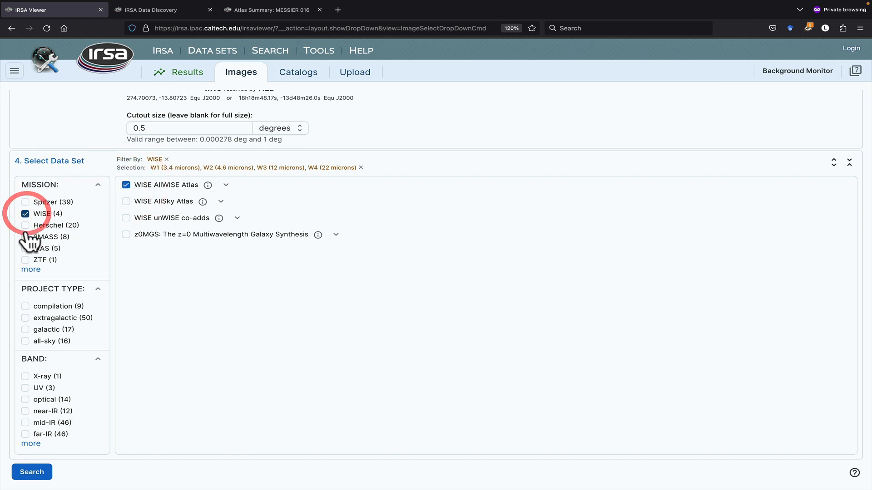
click(25, 203)
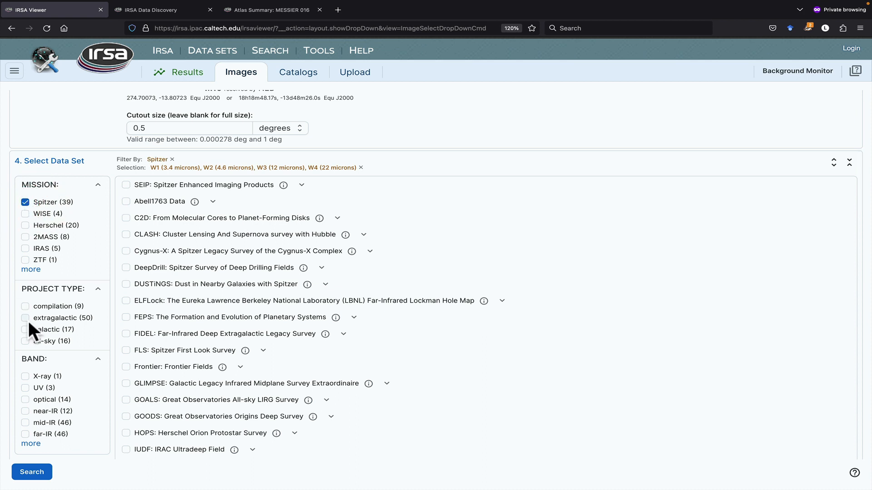
click(25, 330)
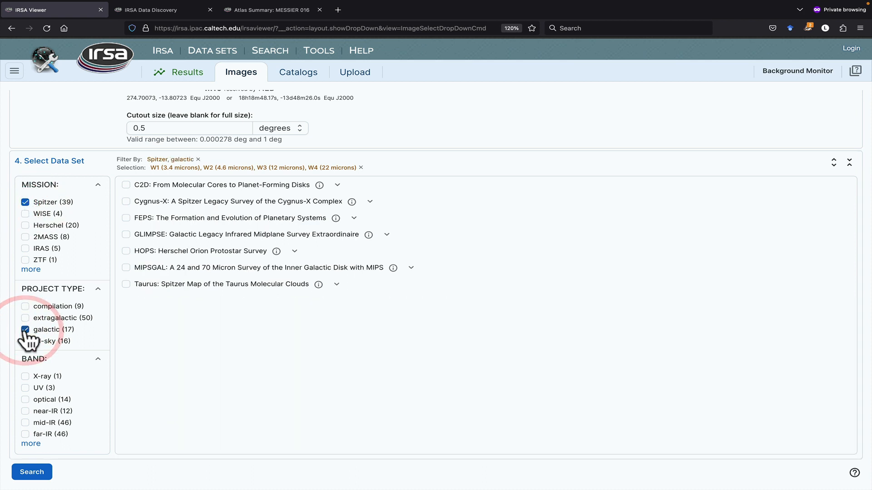
mouse_move(264, 369)
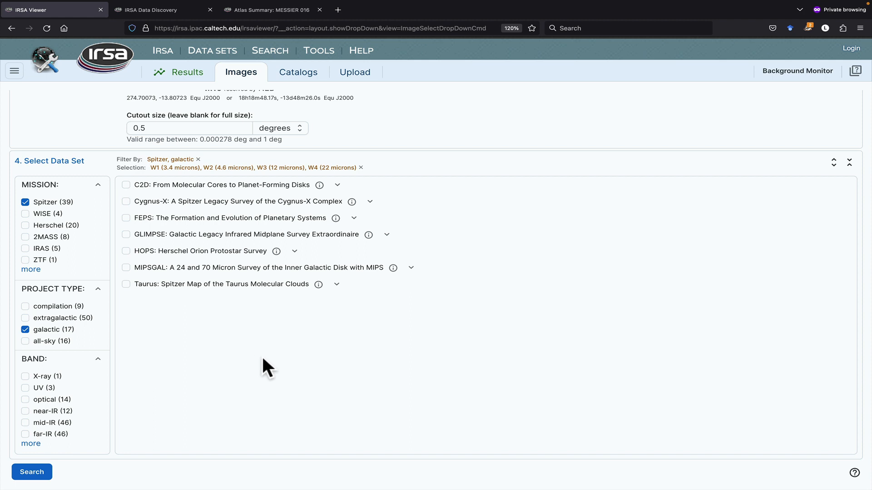
mouse_move(317, 185)
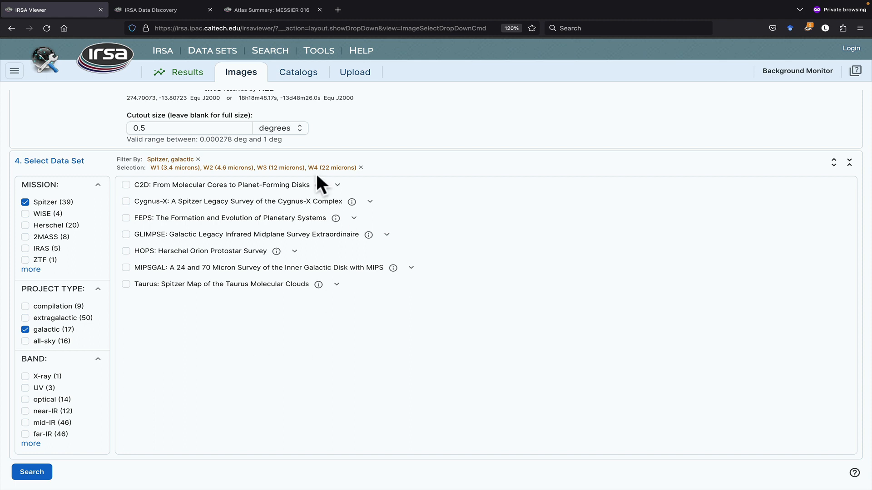
mouse_move(332, 231)
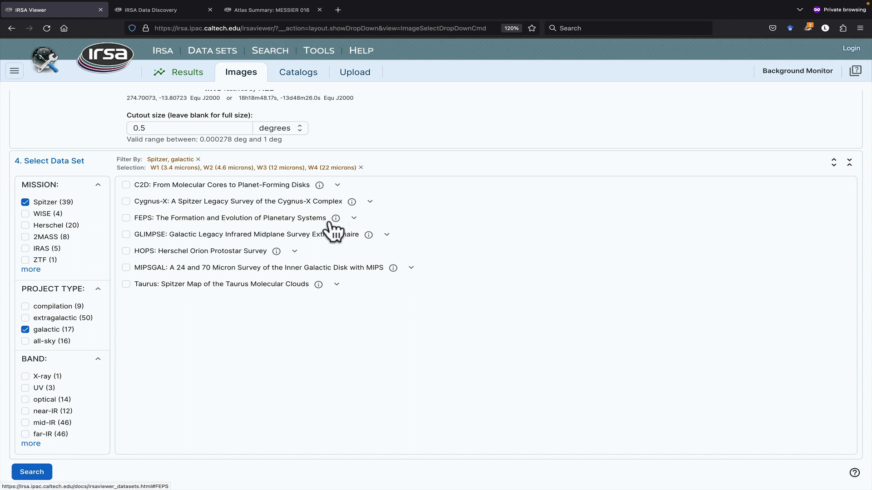
mouse_move(362, 272)
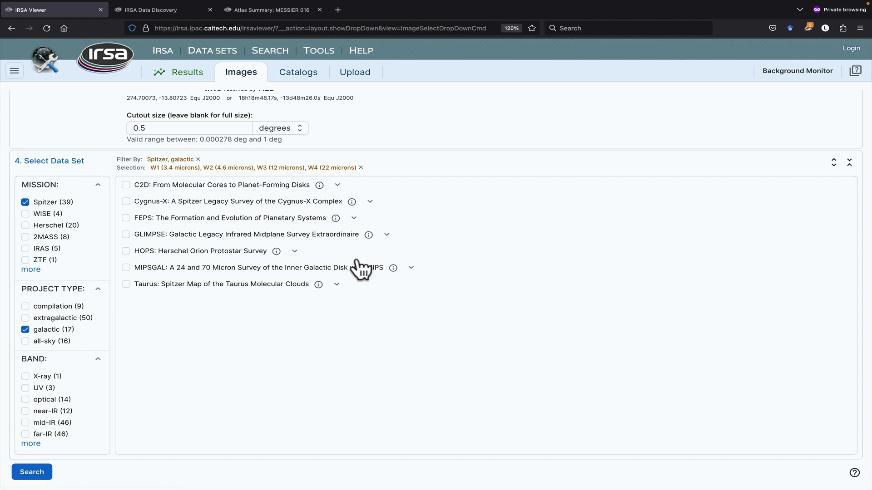
click(126, 234)
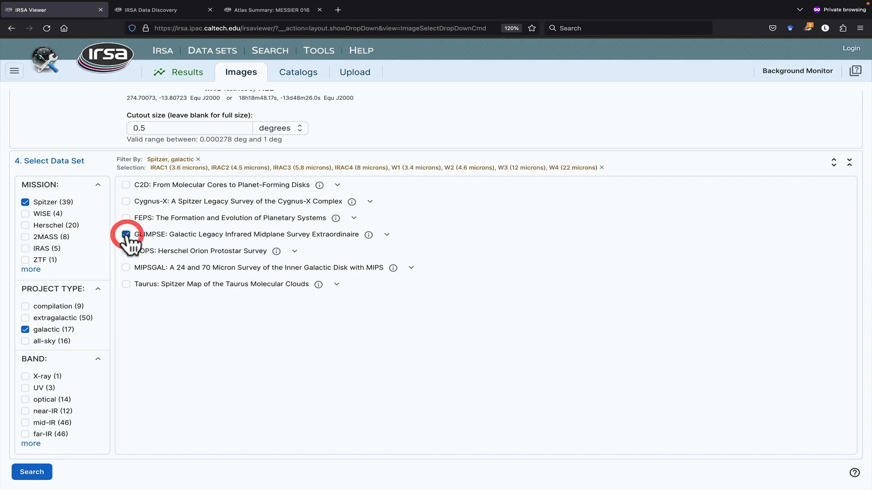
Add 2MASS Six Degree Mosaics under the near-IR filter and run the search.
click(127, 234)
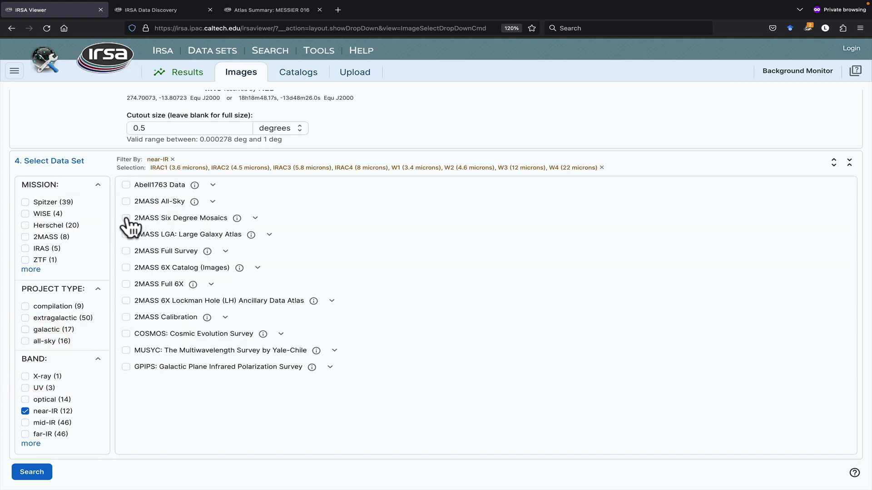
click(126, 218)
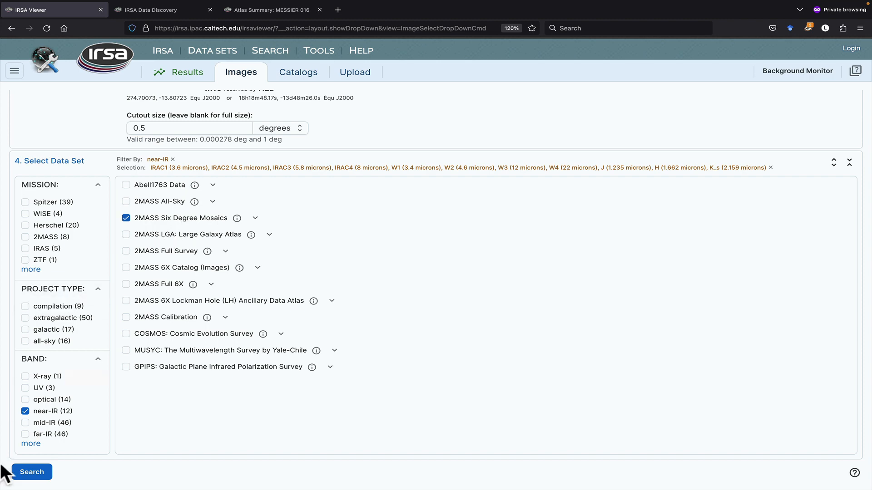
click(31, 473)
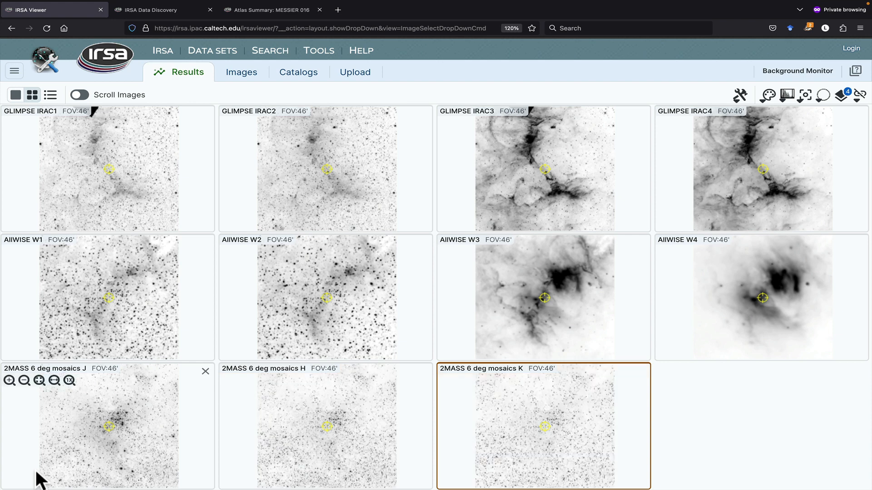
mouse_move(209, 401)
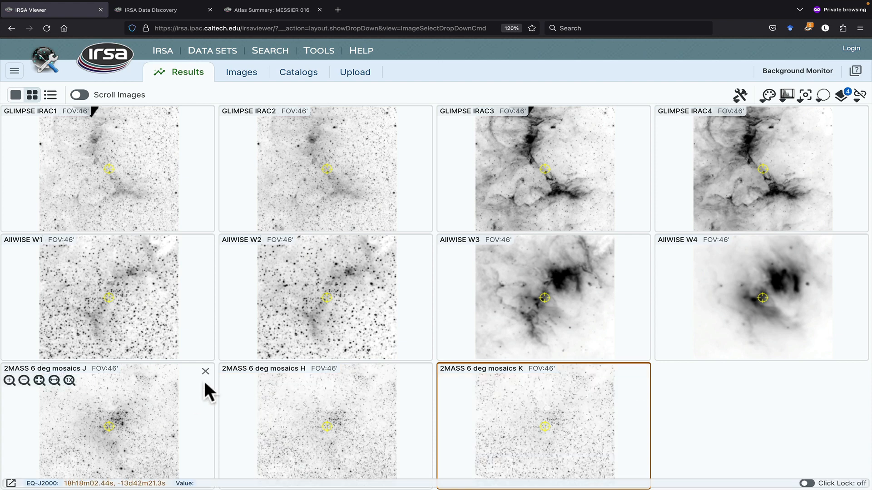
mouse_move(336, 441)
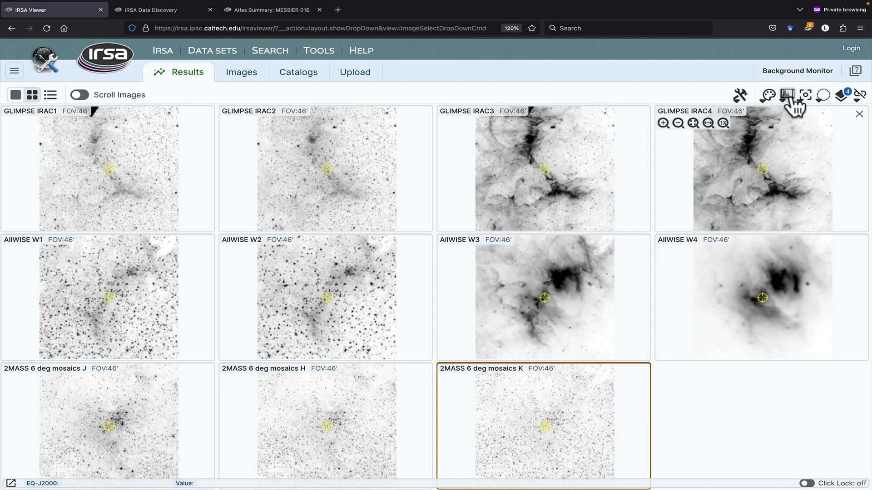
mouse_move(787, 95)
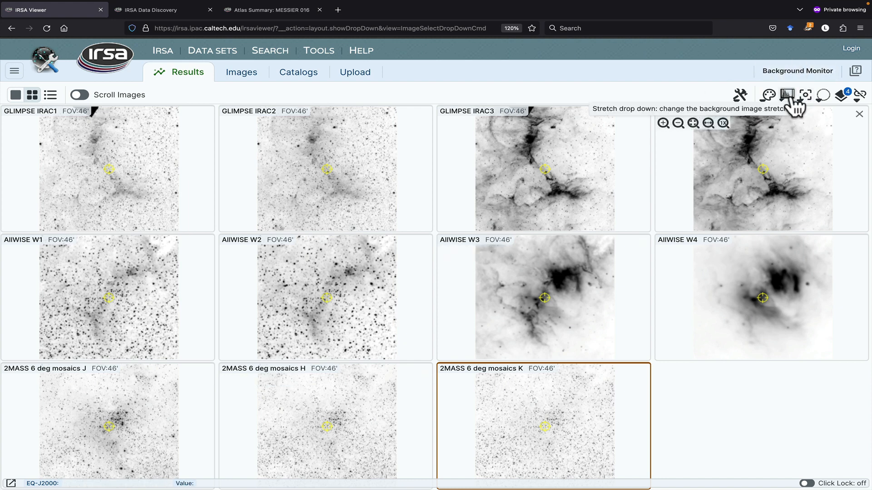
mouse_move(768, 95)
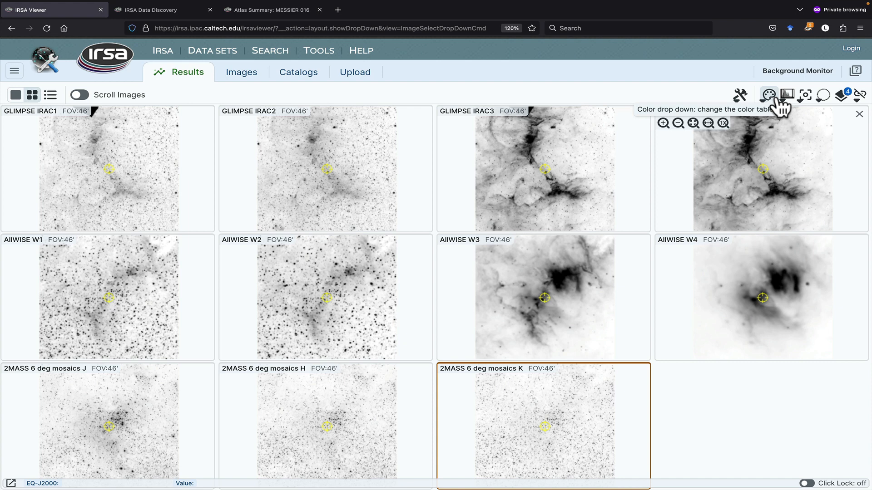
mouse_move(694, 123)
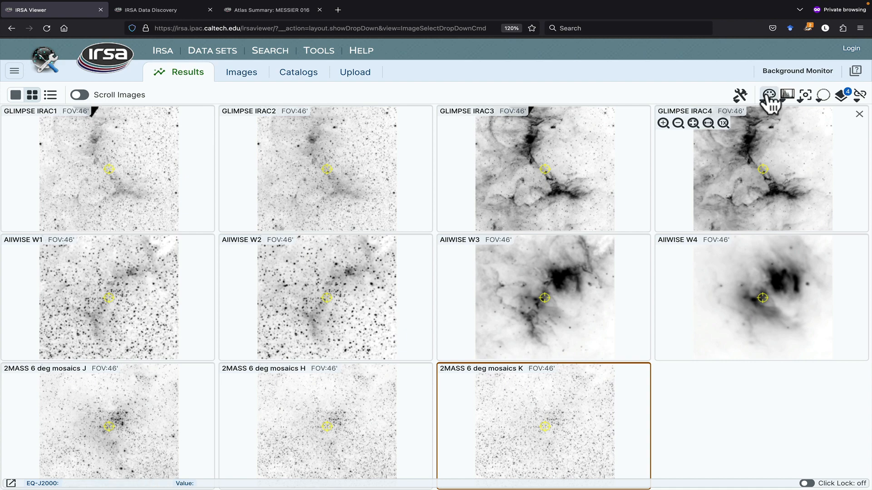
Apply a colour table to the eleven cutouts, then revert them to grayscale.
click(768, 95)
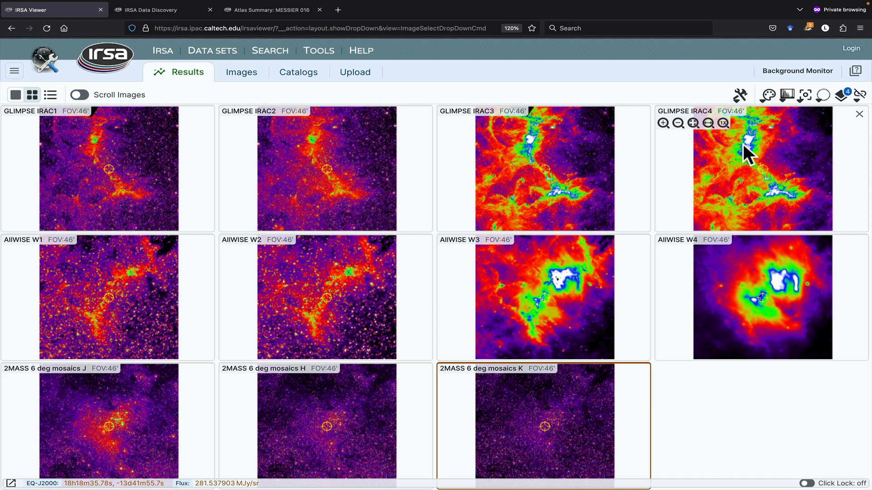
click(768, 95)
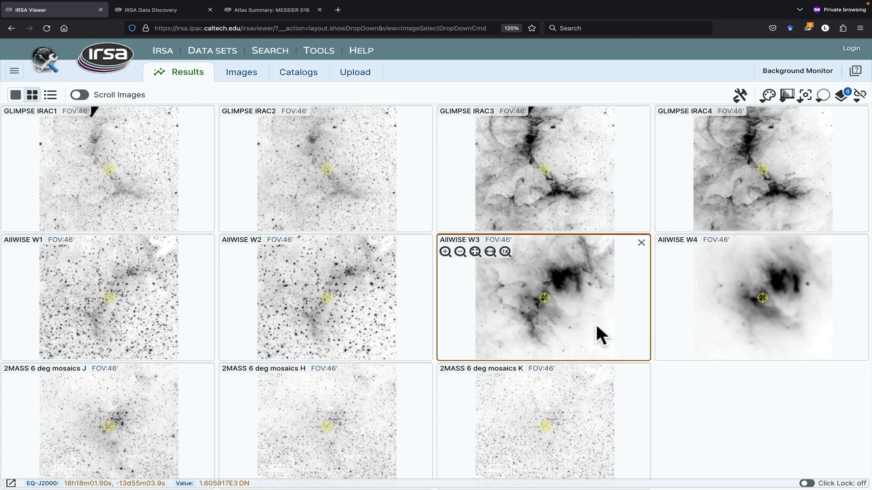
mouse_move(504, 252)
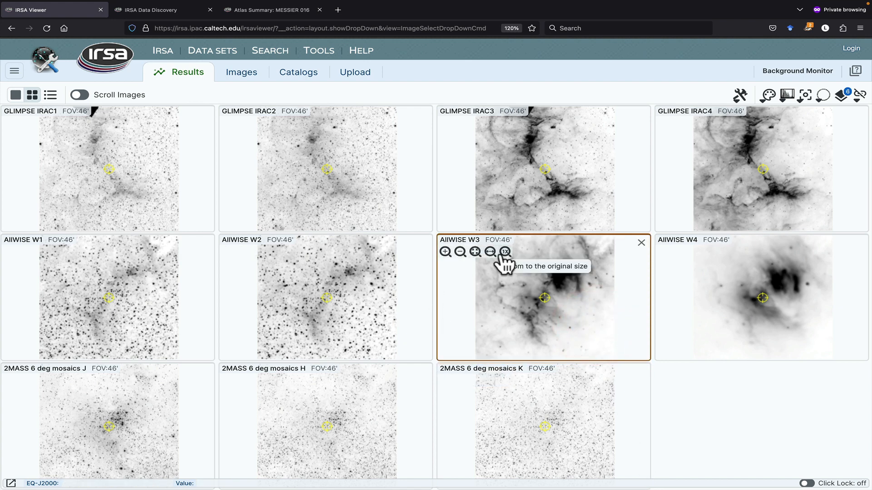
Choose Align and Lock by WCS for all cutouts.
click(857, 93)
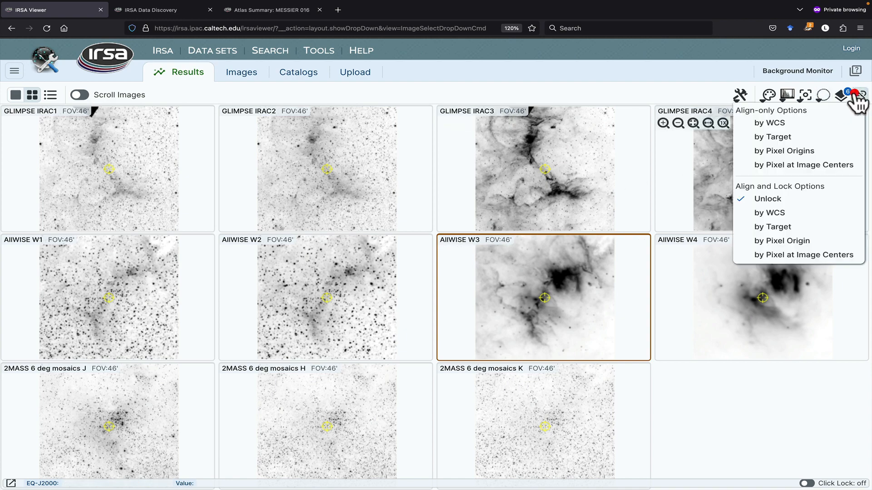
mouse_move(769, 212)
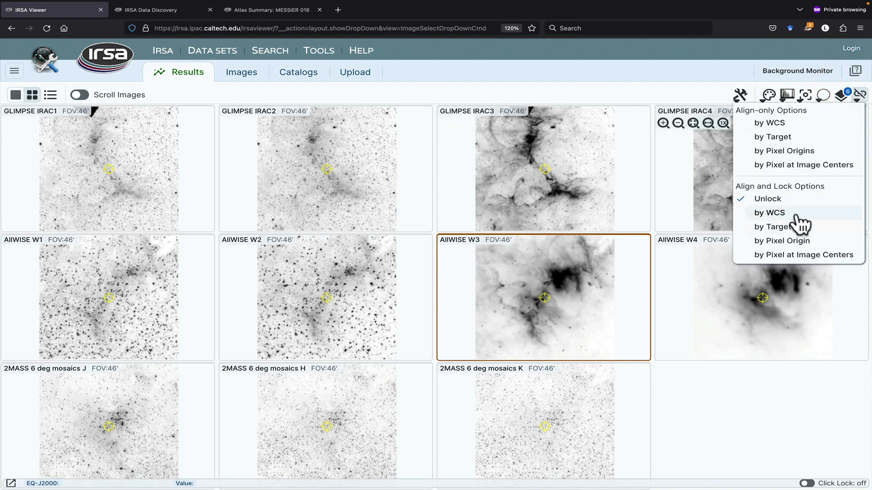
click(770, 213)
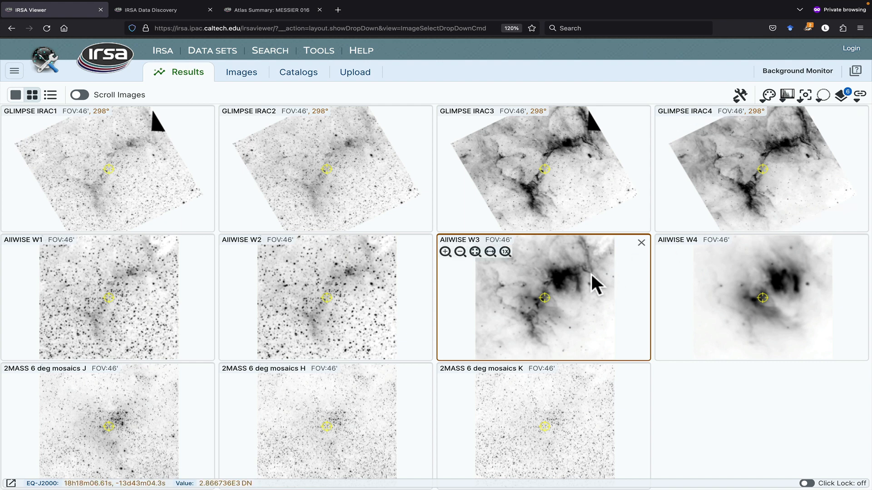
mouse_move(389, 210)
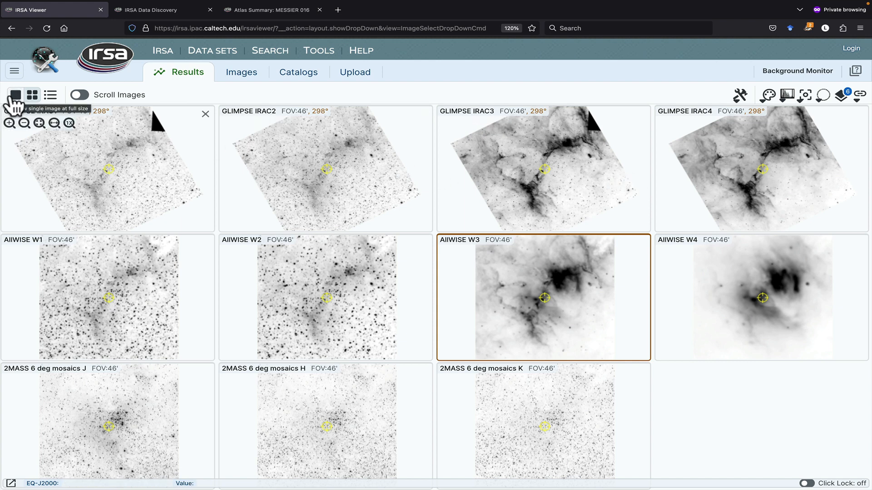
Sort the loaded images by wavelength and show them in grid view.
click(18, 94)
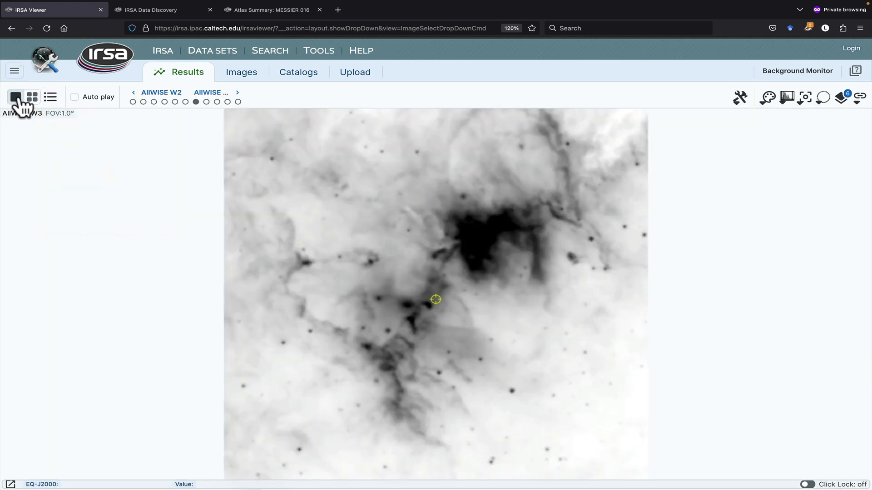
click(50, 97)
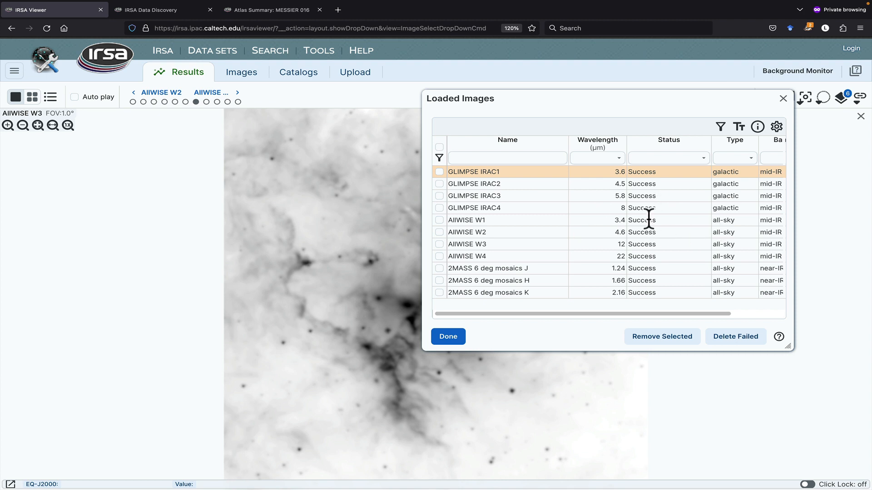
click(594, 140)
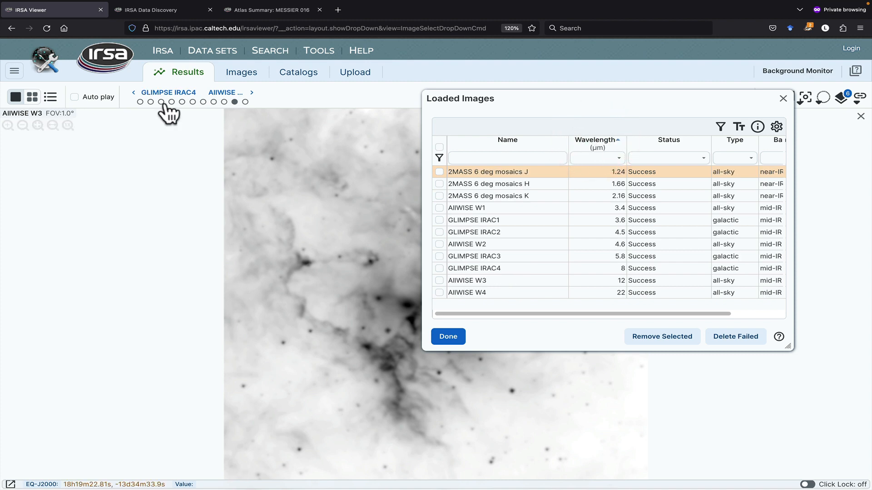
click(33, 96)
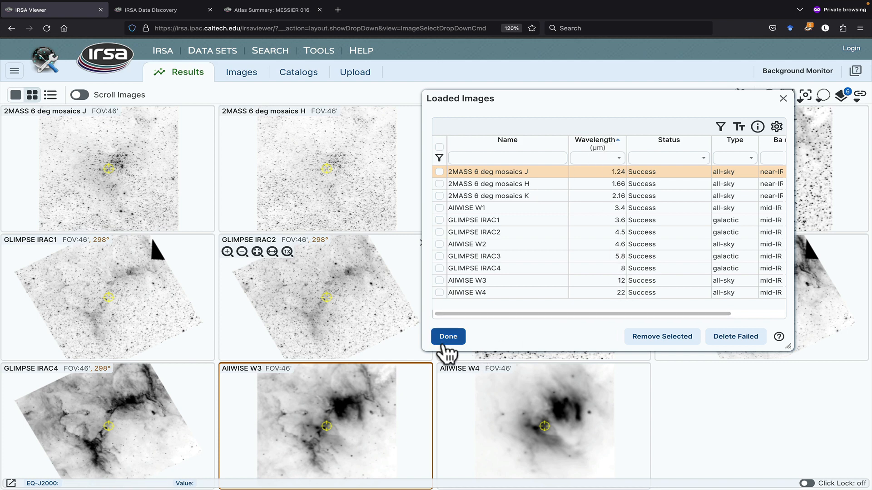
click(448, 337)
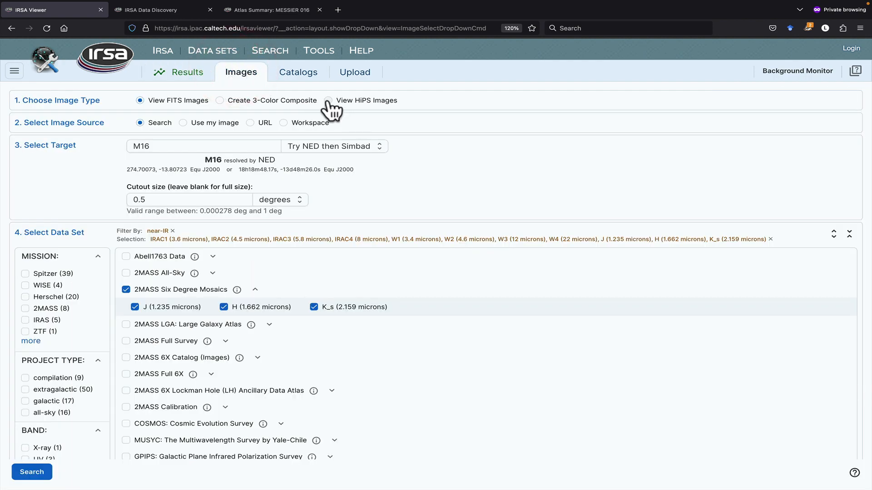
Load a 1-degree Herschel PACS colour-composition HiPS view of M16.
click(327, 100)
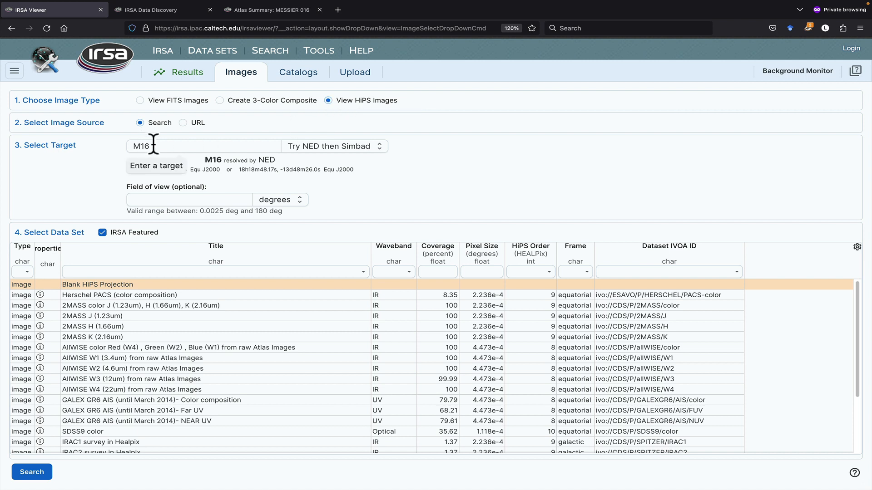
mouse_move(143, 262)
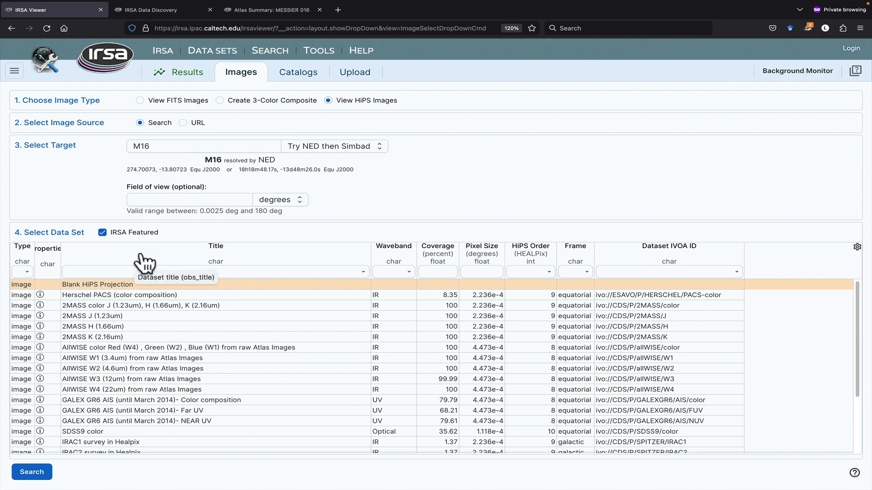
mouse_move(156, 258)
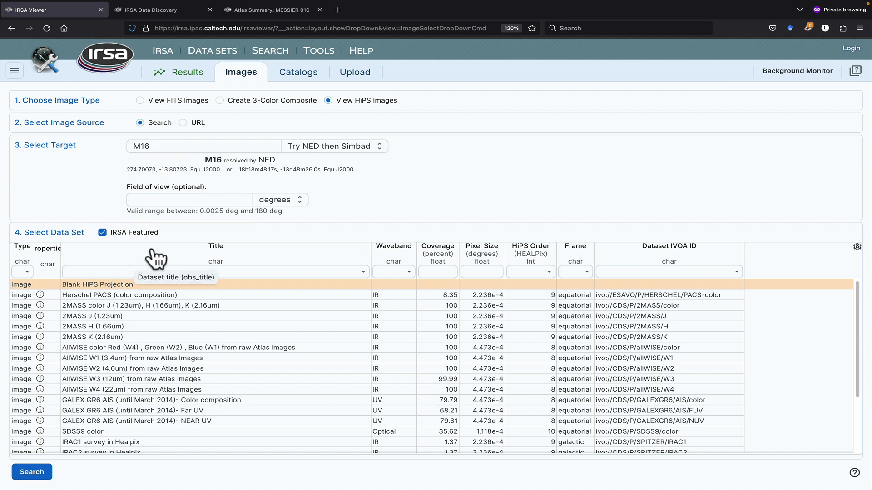
text(1)
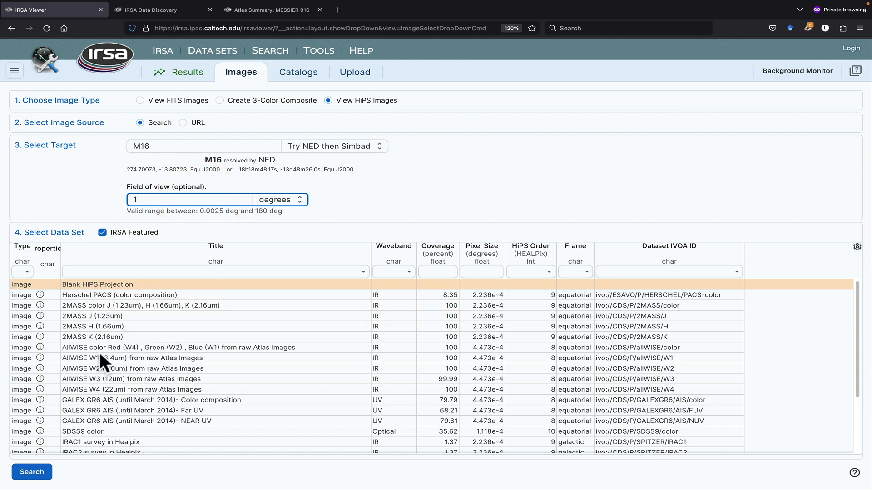
click(100, 295)
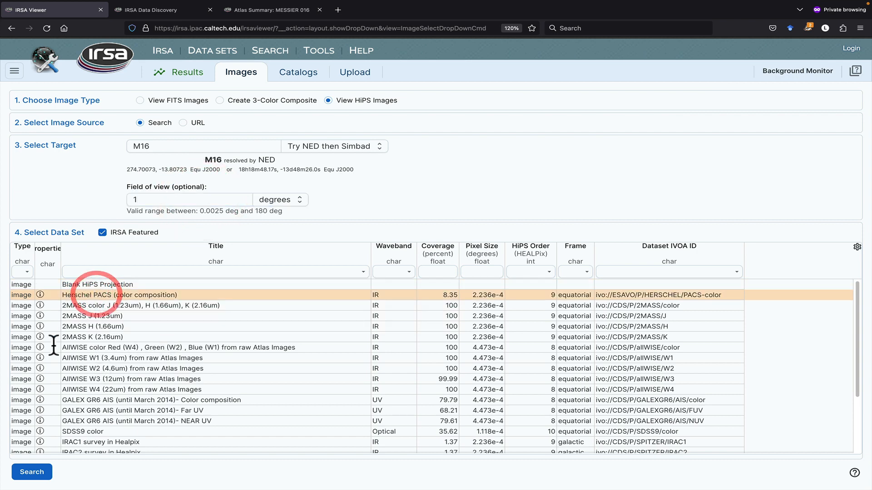
click(31, 472)
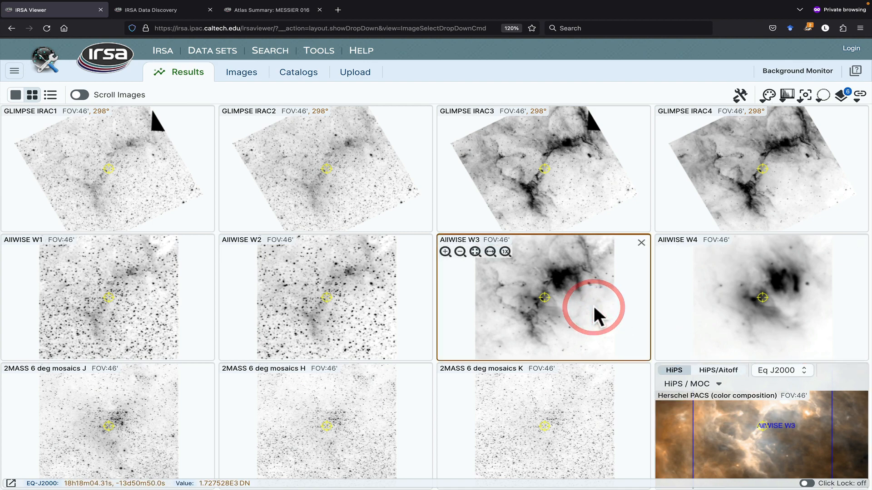
mouse_move(369, 190)
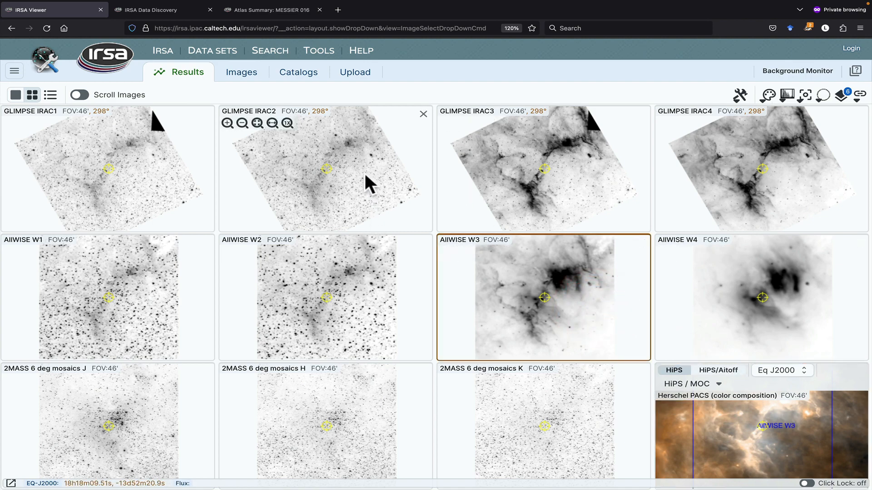
Search the AllWISE Source Catalog within a polygon covering the image area.
click(297, 72)
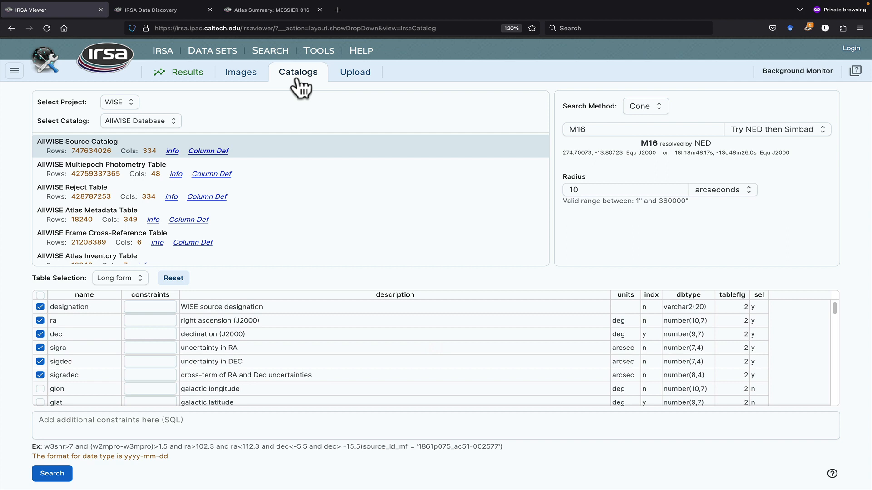
click(646, 106)
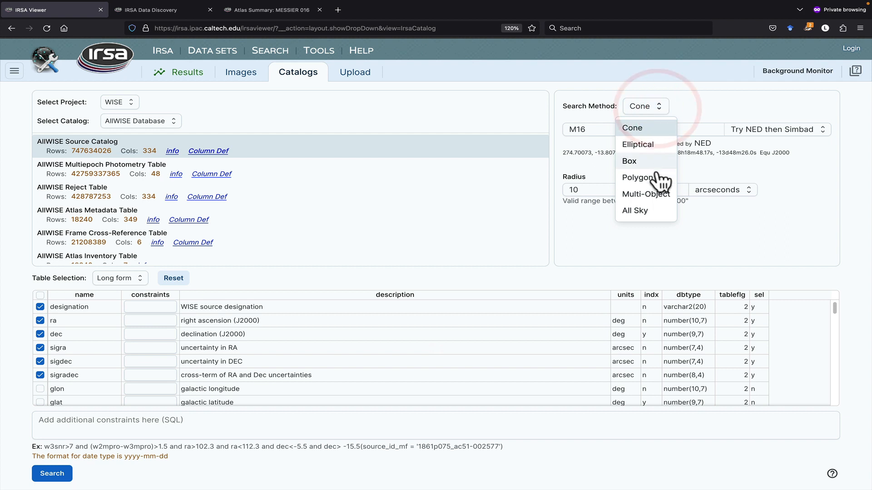
click(636, 177)
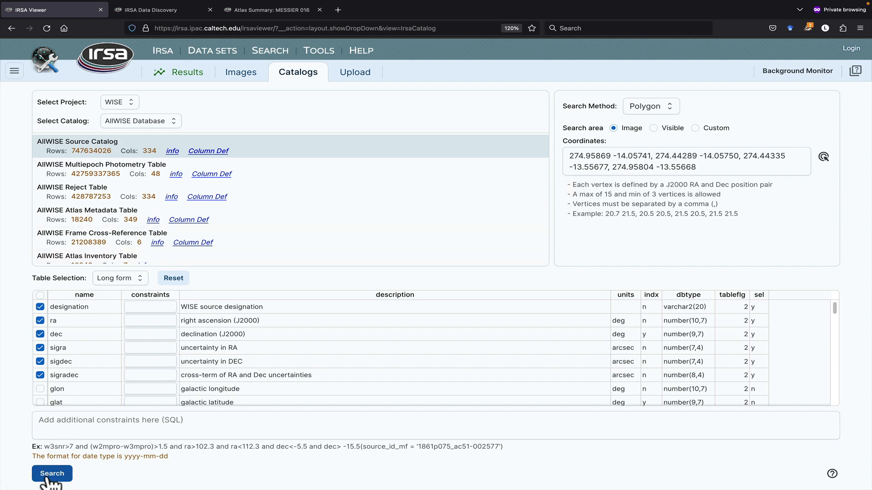
click(52, 486)
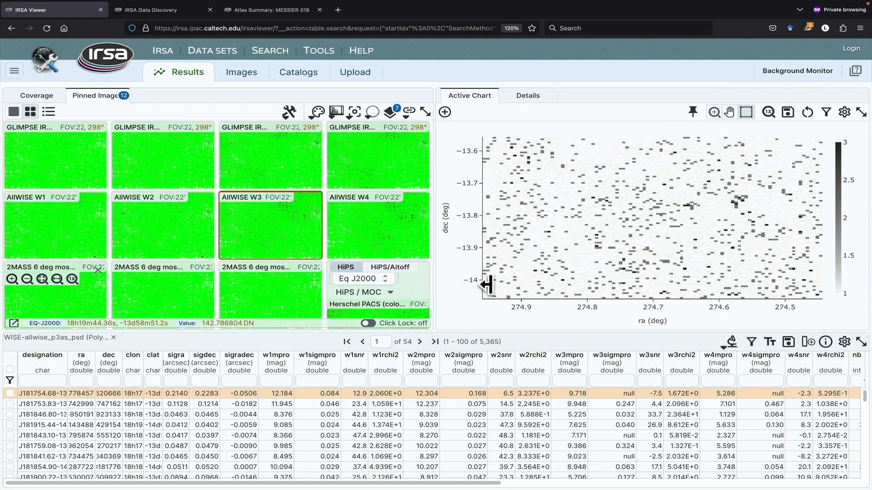
mouse_move(213, 213)
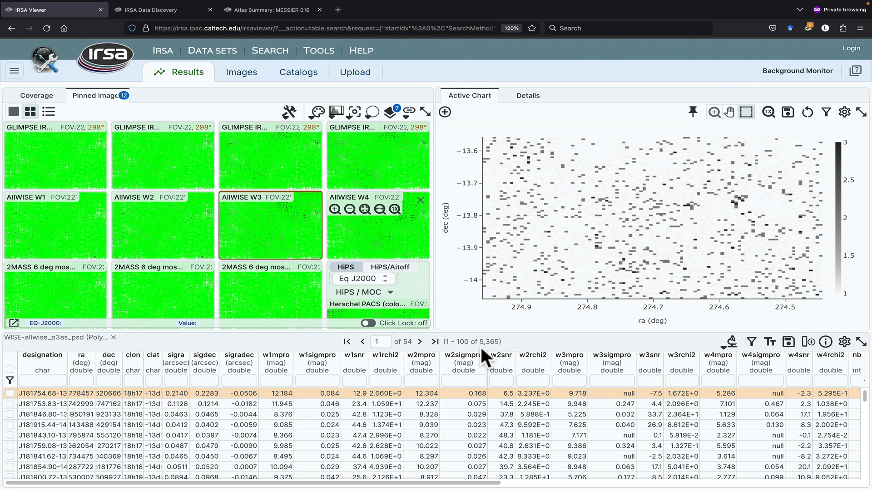
mouse_move(688, 236)
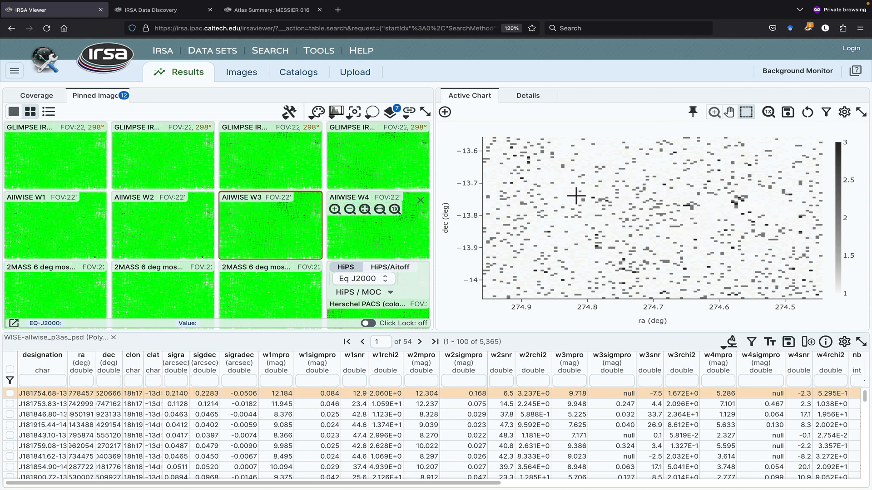
mouse_move(577, 195)
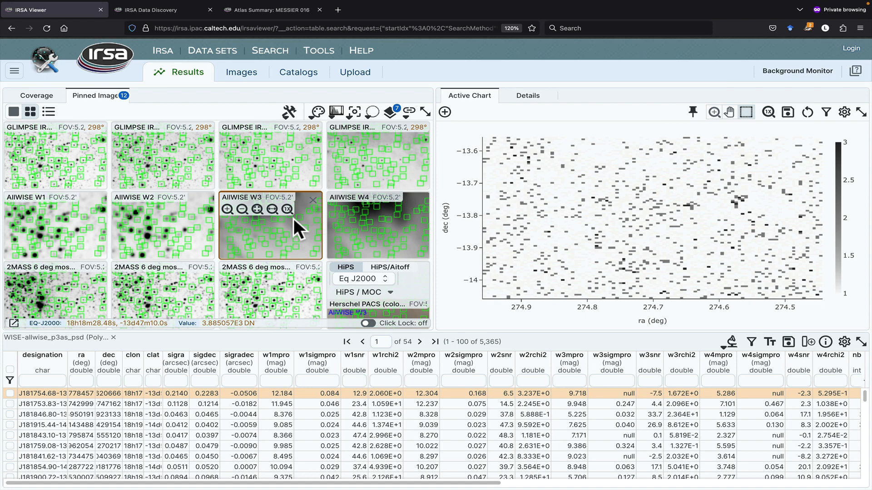
mouse_move(551, 324)
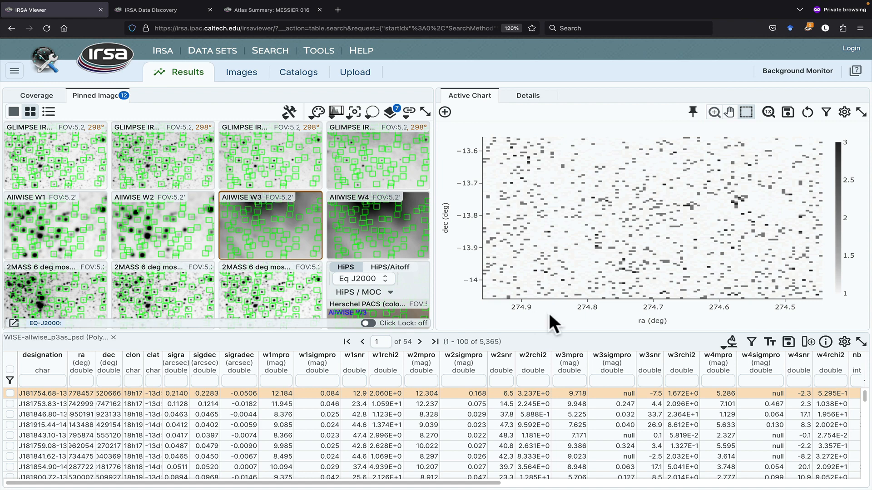
mouse_move(770, 342)
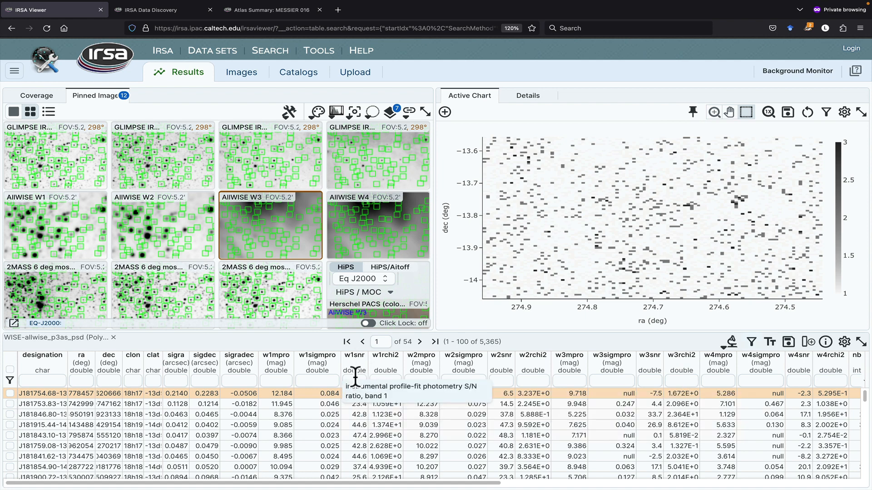
Filter the w1snr and other snr columns to values above 10, leaving 446 sources.
click(355, 381)
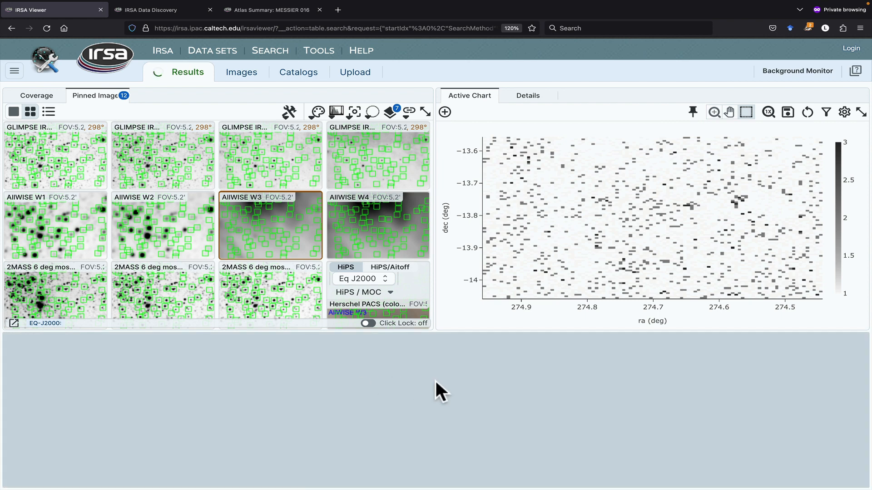
text(>1)
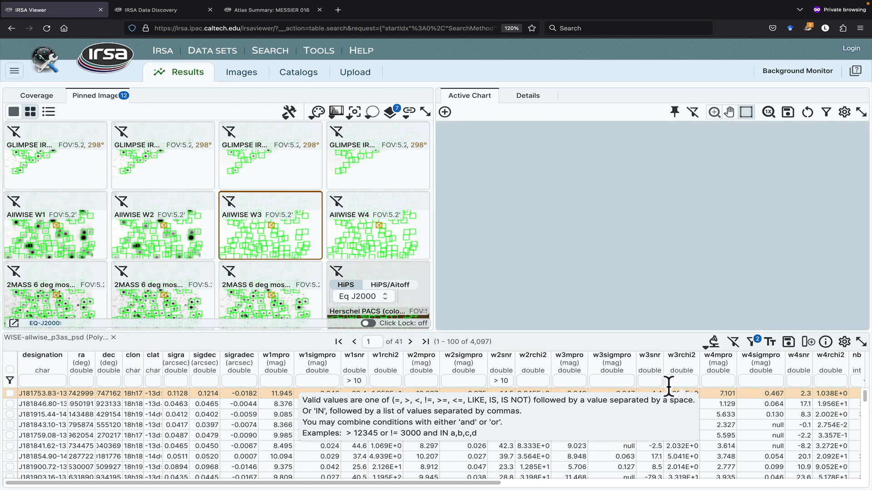
text(>1)
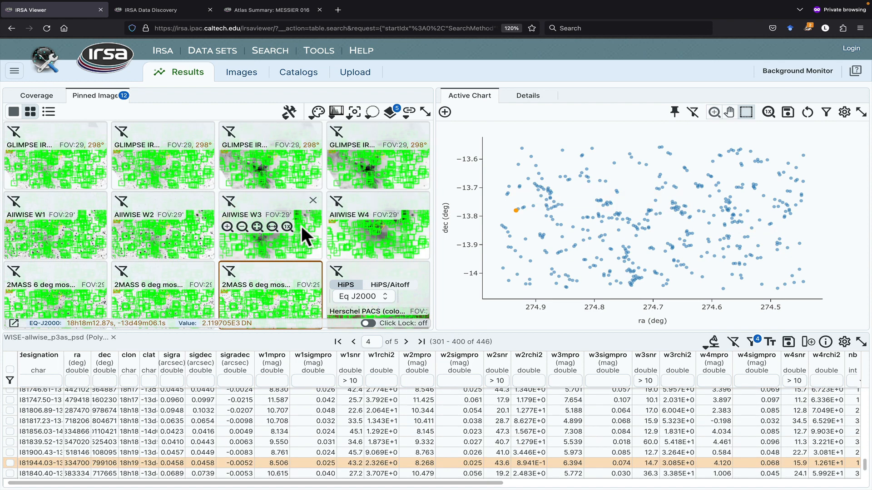
click(354, 112)
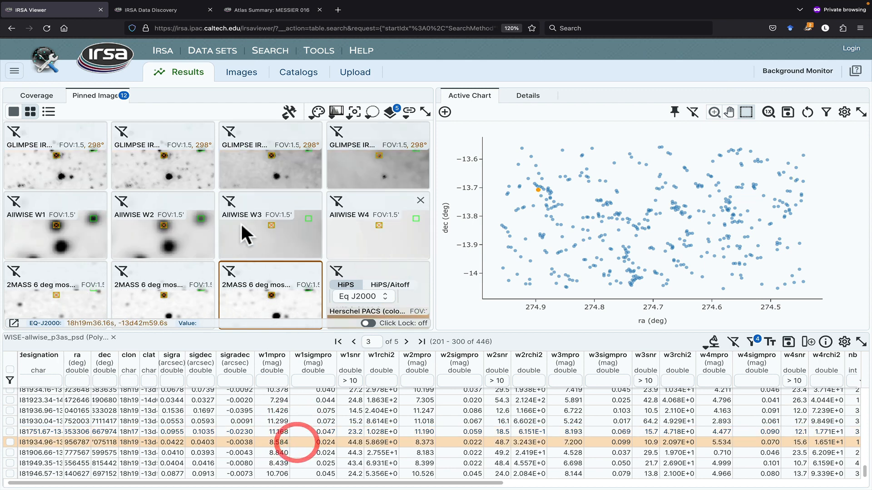
mouse_move(281, 180)
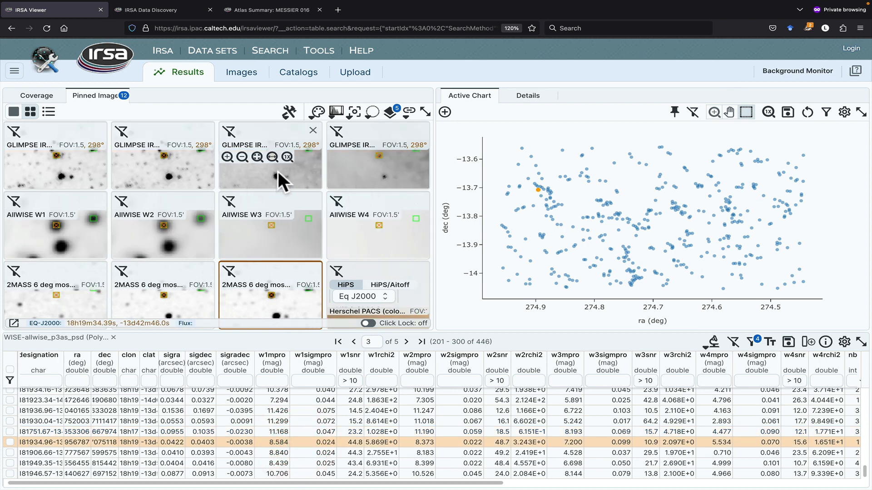
mouse_move(189, 175)
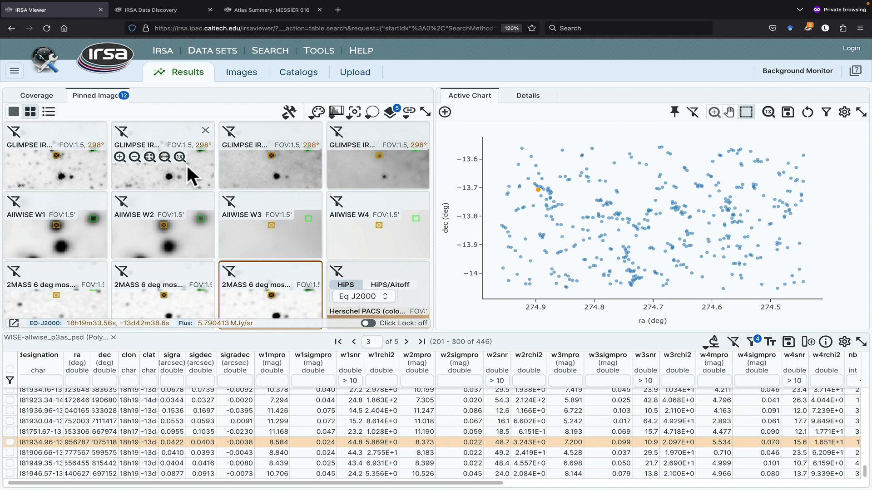
mouse_move(326, 275)
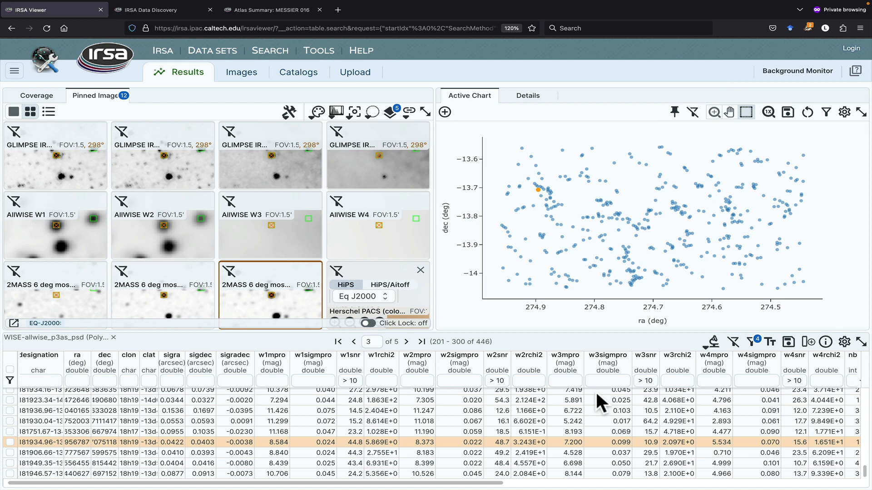
Add a 'highsnr' column set true for filtered rows and false for the rest.
click(811, 342)
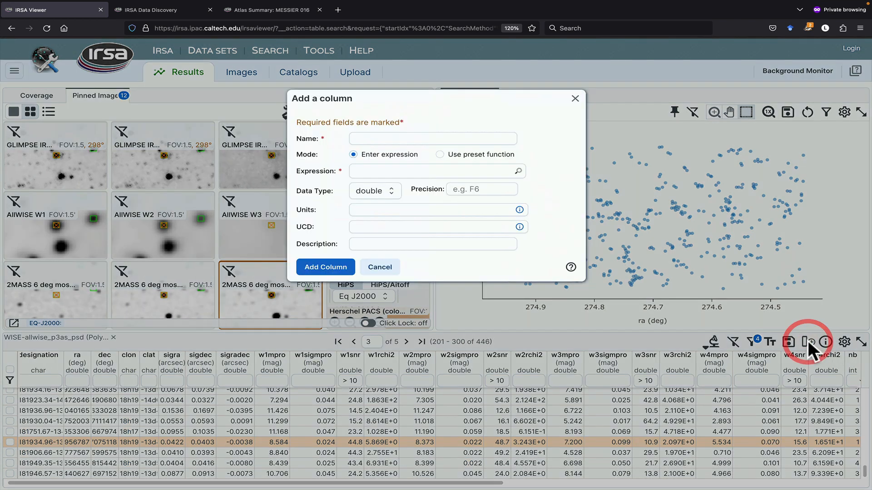
text(highsnr)
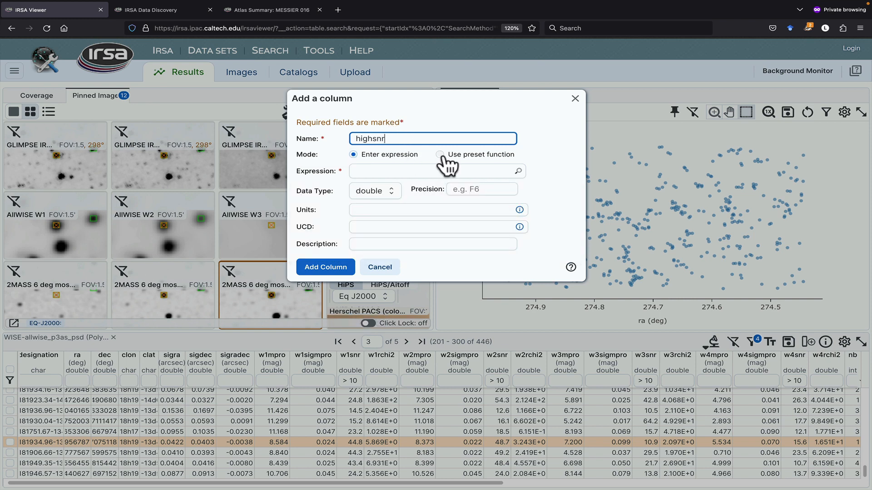
click(440, 155)
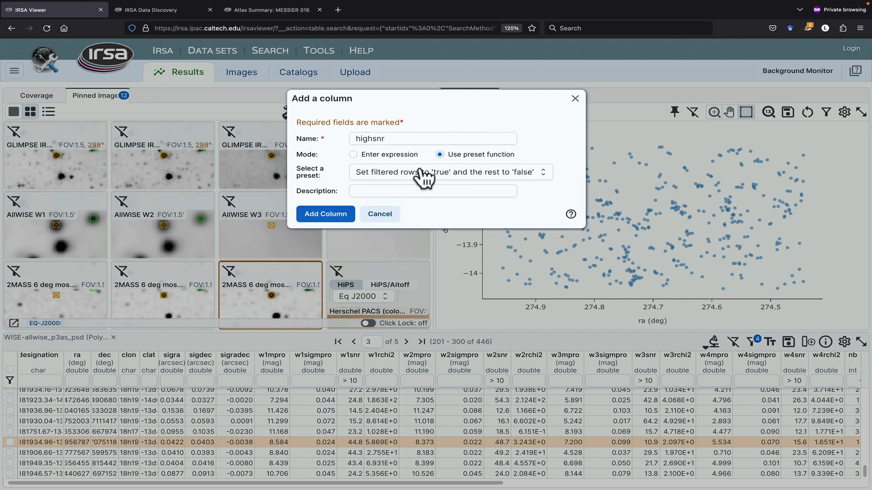
mouse_move(446, 184)
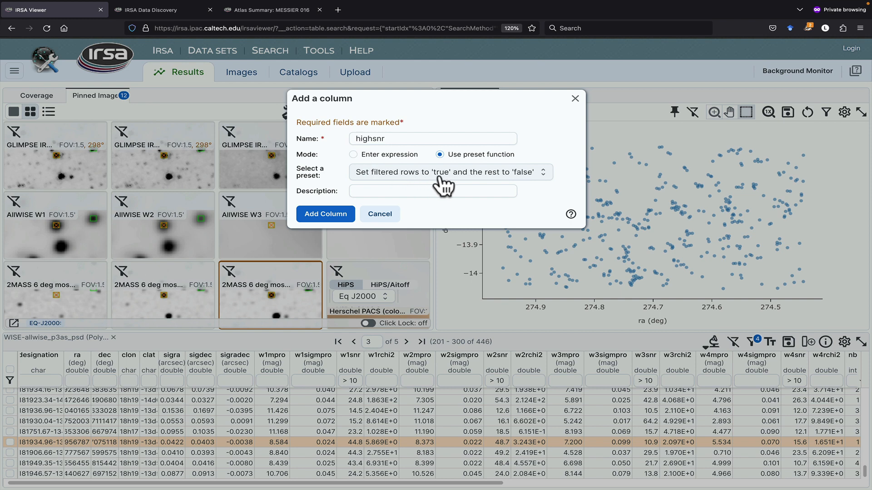
click(325, 214)
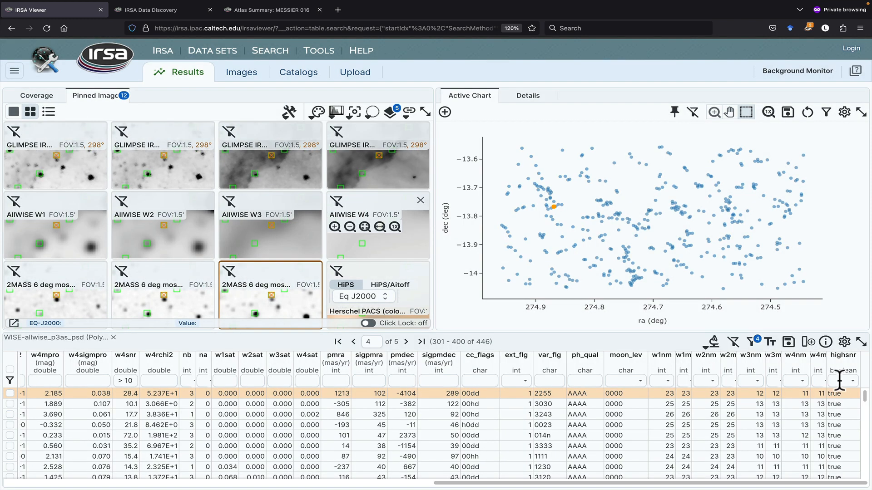
mouse_move(752, 342)
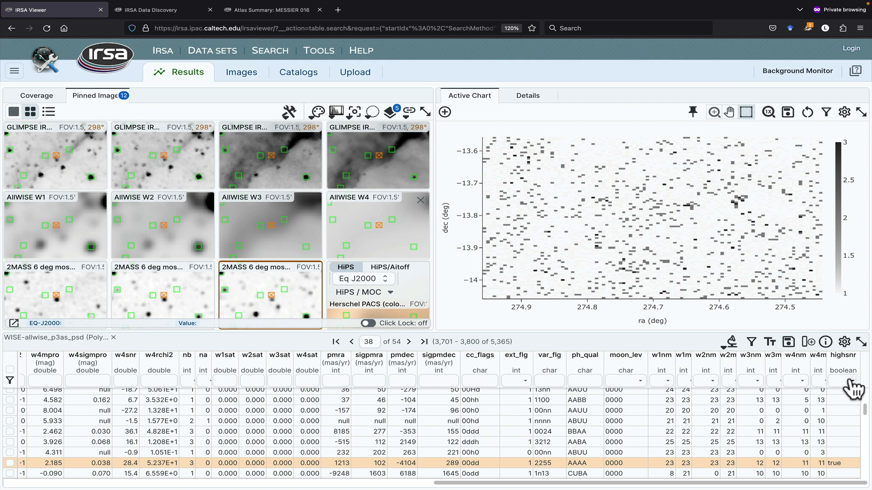
Filter the table to rows where highsnr is true.
click(847, 382)
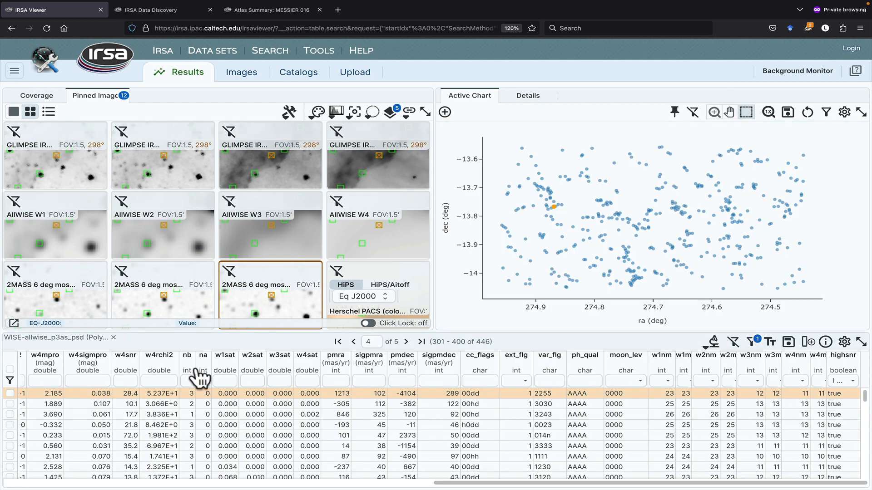
mouse_move(793, 415)
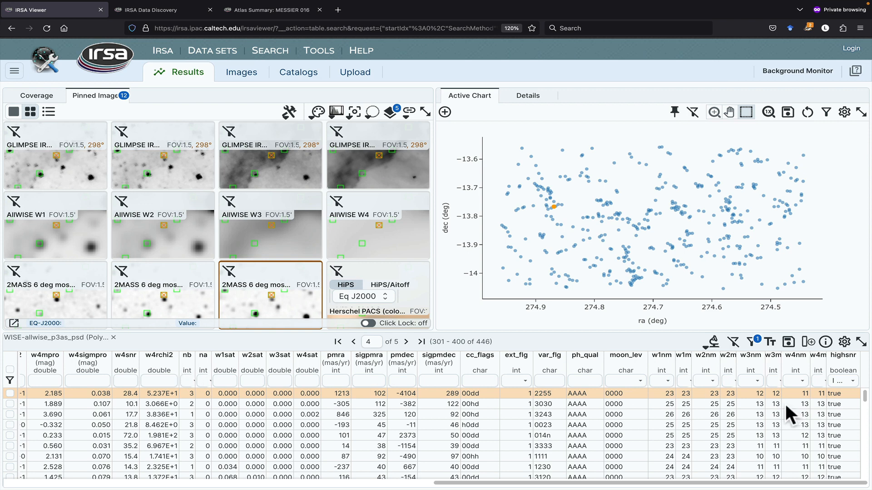
mouse_move(851, 397)
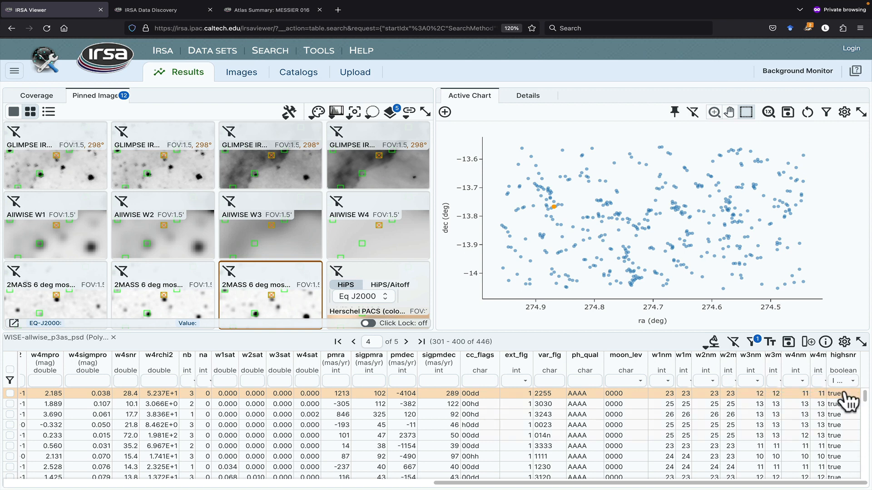
mouse_move(854, 483)
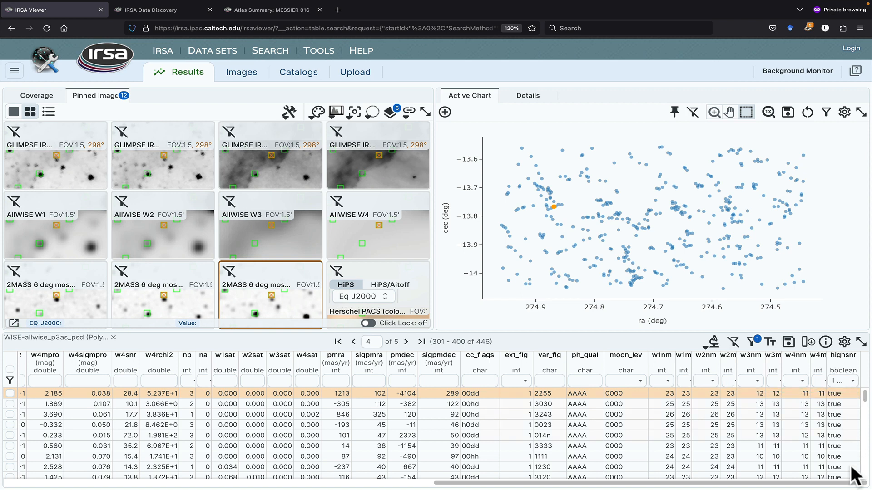
mouse_move(740, 269)
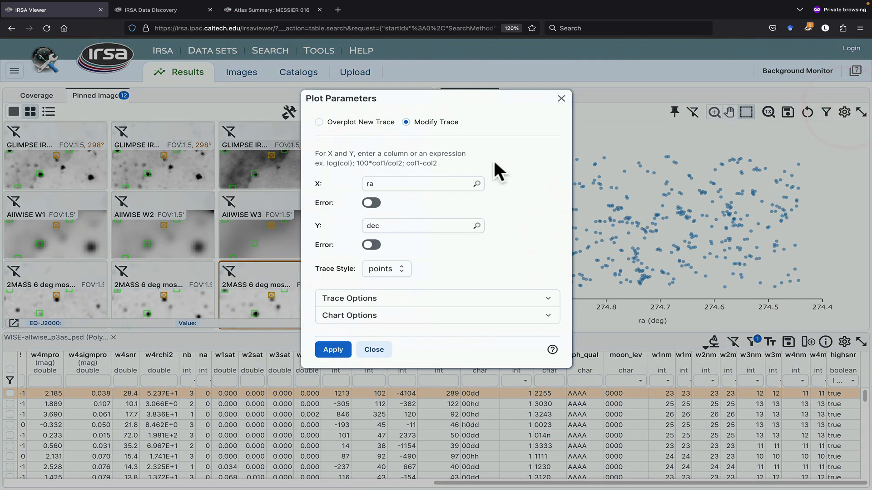
Plot w1mpro against w1mpro-w4mpro with the y axis reversed, then close the form.
click(414, 184)
text(w1mpro-w4mpro)
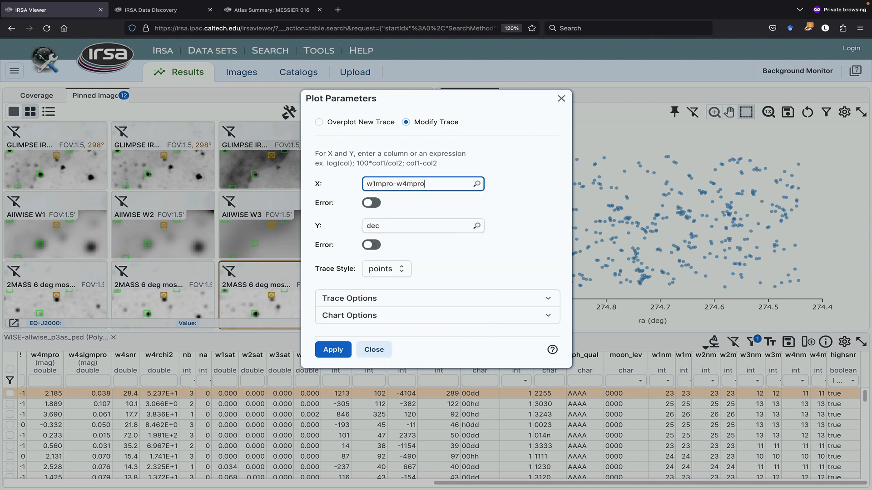
click(414, 226)
text(w1mpro)
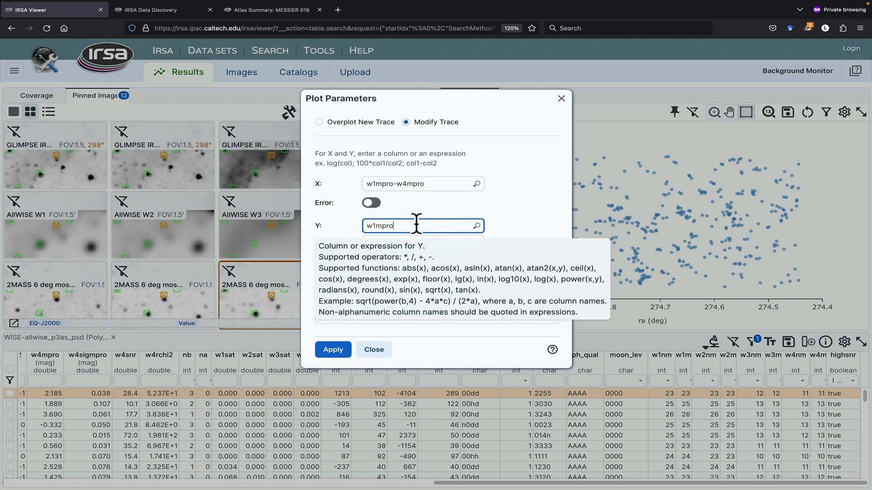
click(349, 315)
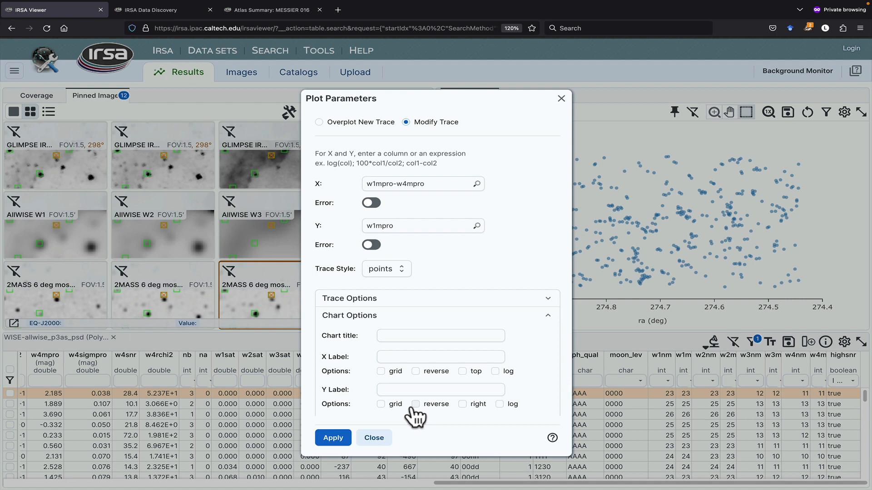
click(416, 404)
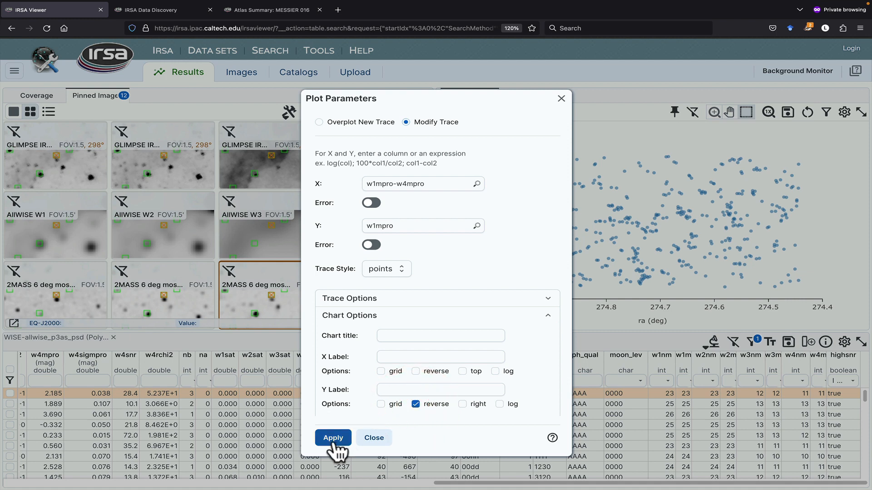
click(334, 438)
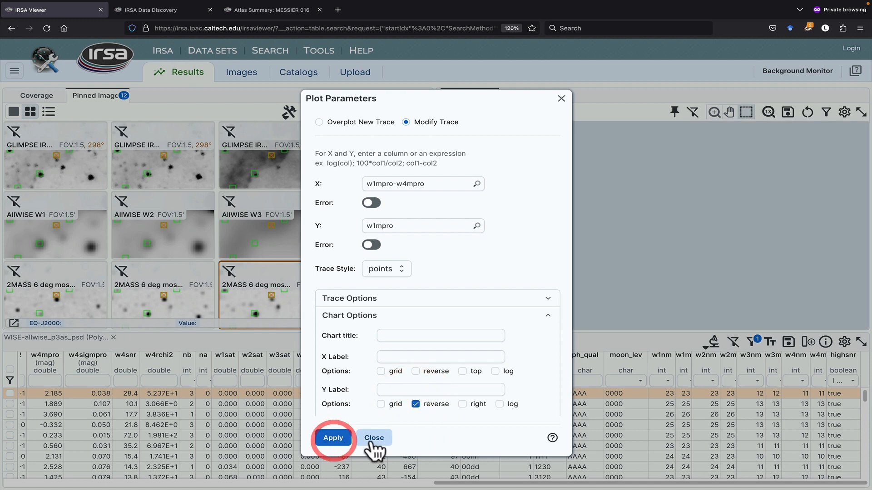
click(334, 438)
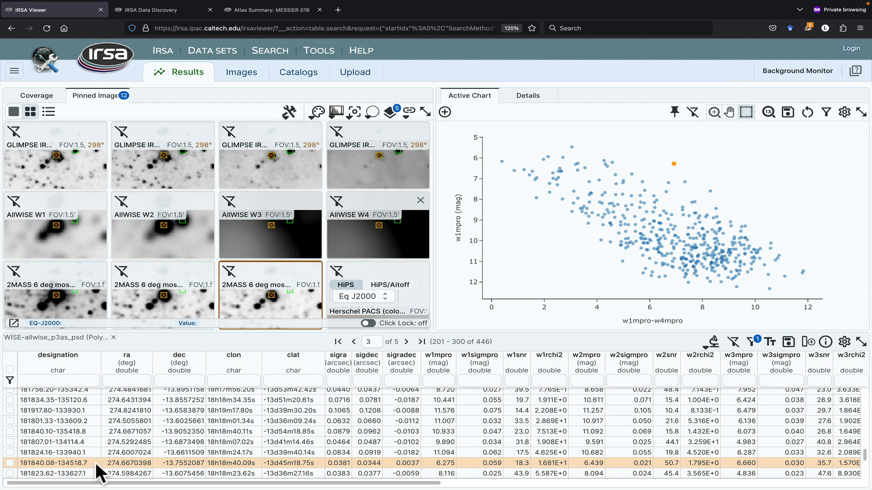
Search Simbad at the row's position with 5" radius, then return to IRSA Viewer.
click(714, 342)
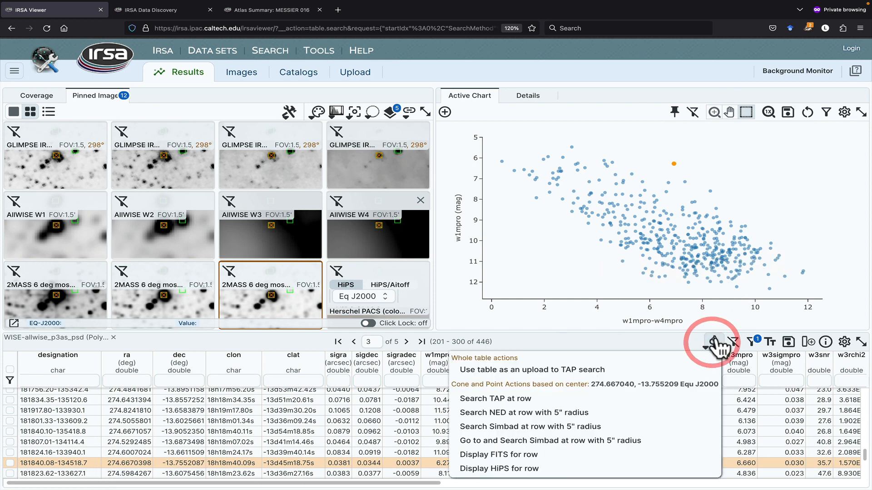
mouse_move(616, 449)
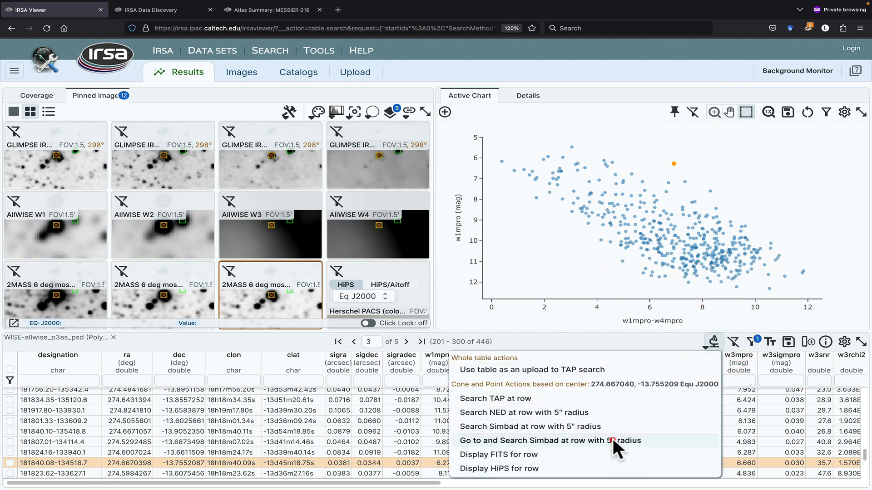
click(550, 440)
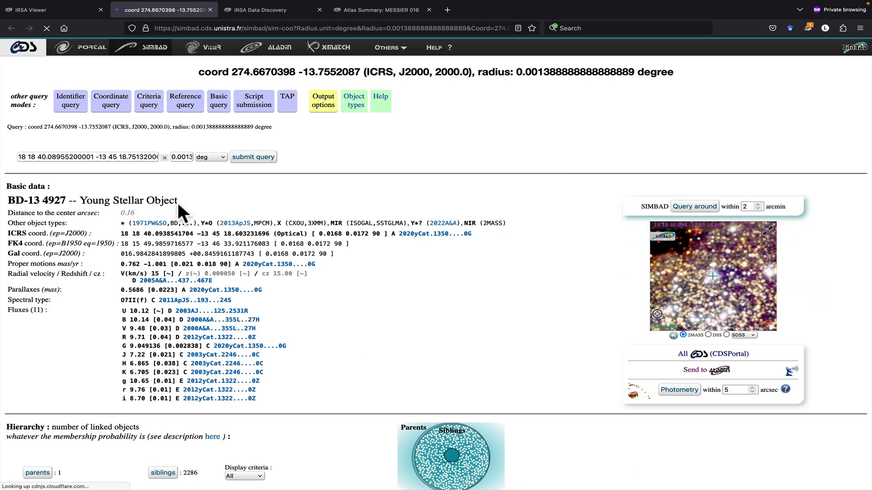
click(54, 10)
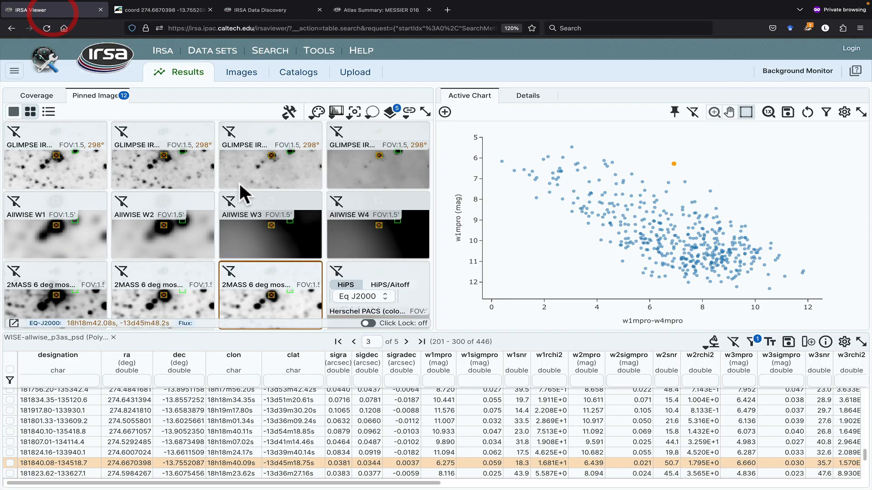